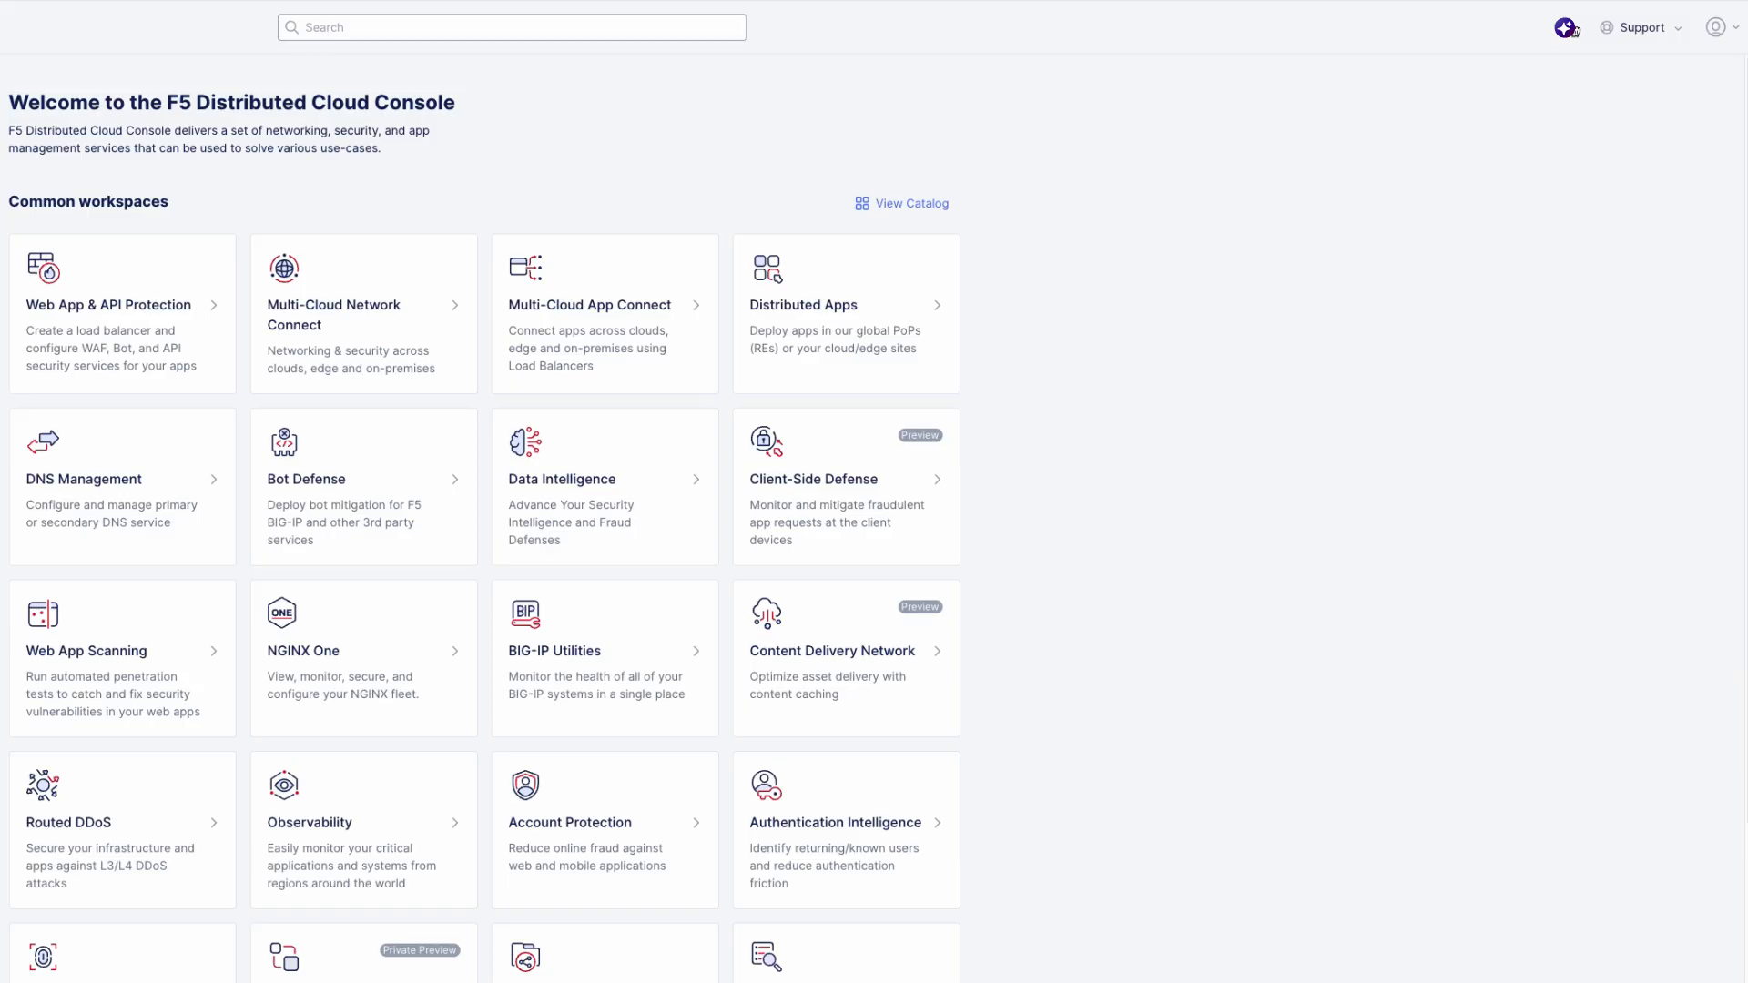
Ask the AI Assistant for SQL injection and directory traversal attacks on demo-juiceshop over 24 days.
{"action": "left_click", "coordinate": [1566, 26]}
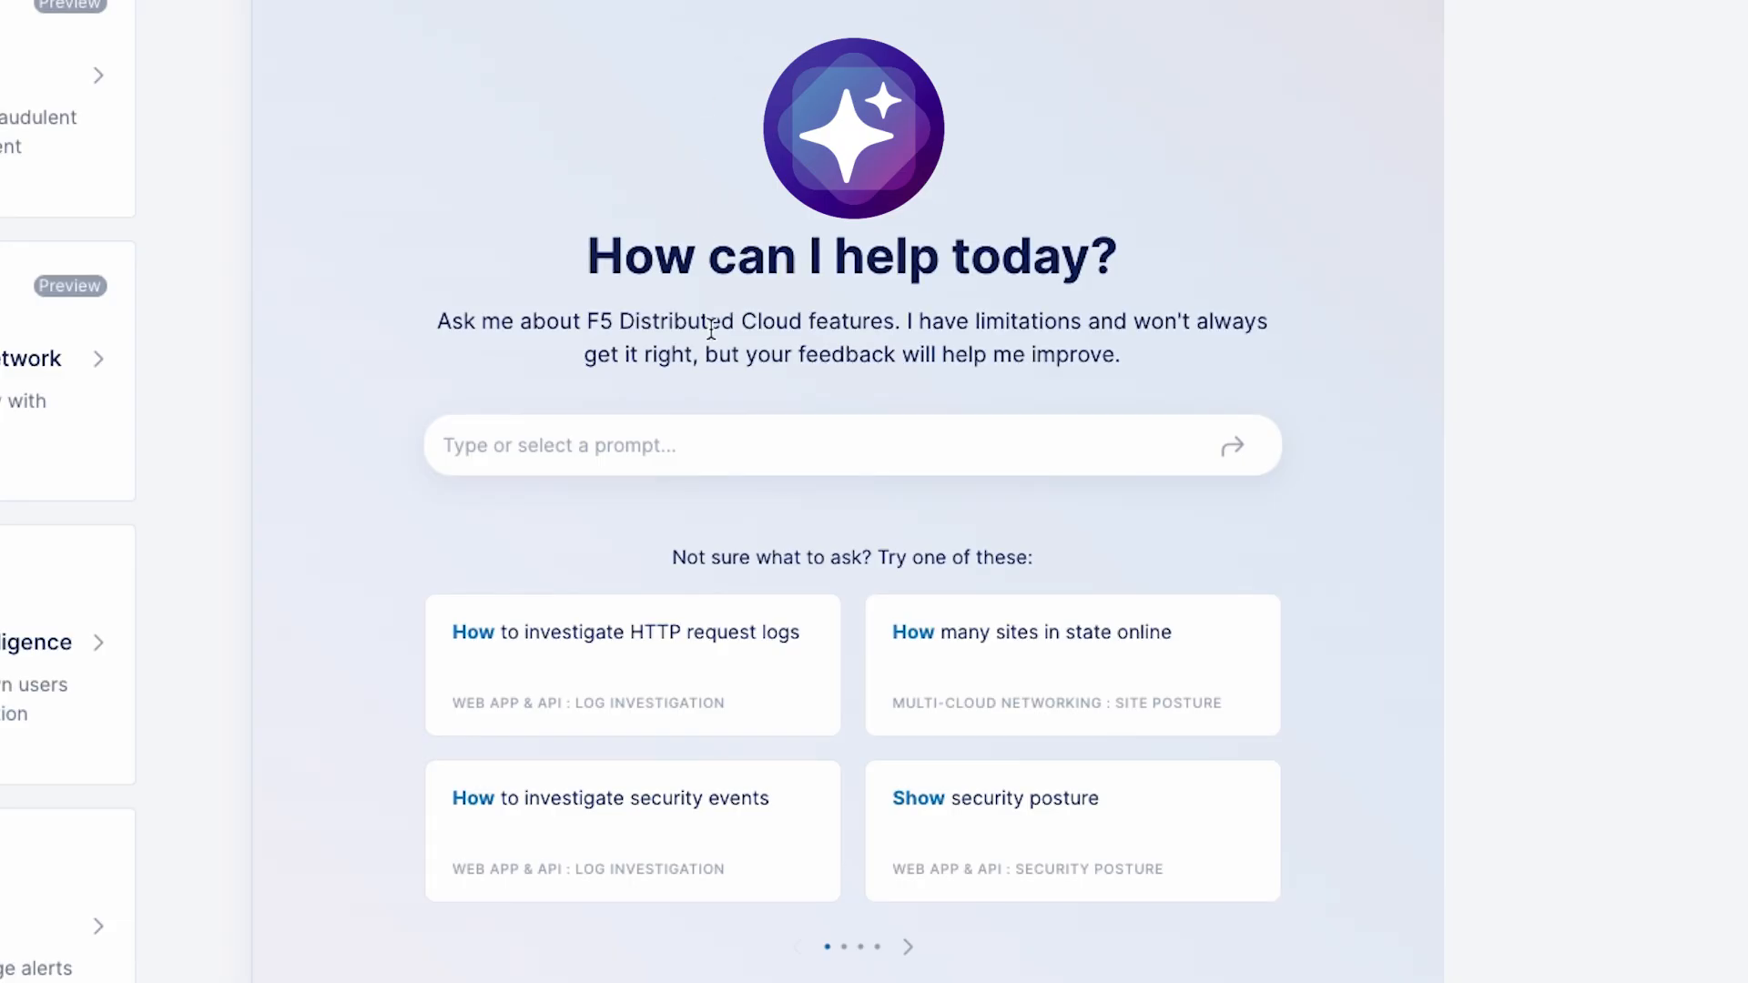
{"action": "type", "text": "Show SQL injection and directory traversal attacks in the last 24 days for load balancer [demo-juiceshop] in namespace [f5xc-waap-demo]"}
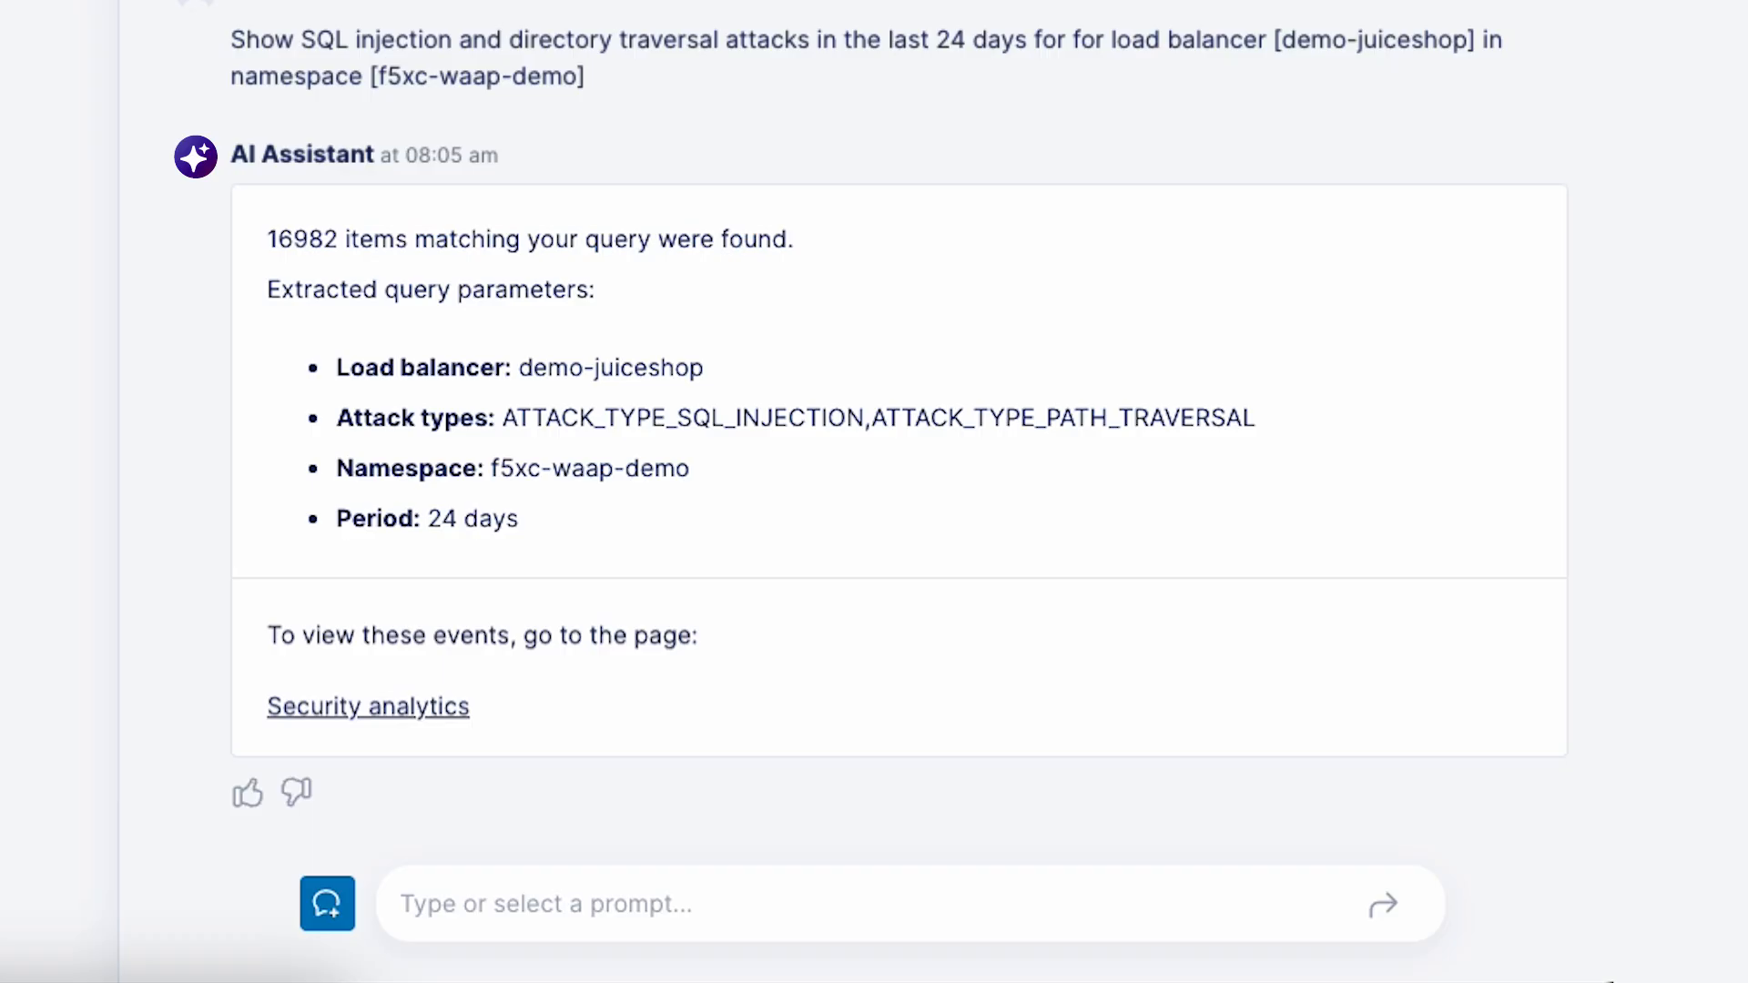
{"action": "mouse_move", "coordinate": [474, 689]}
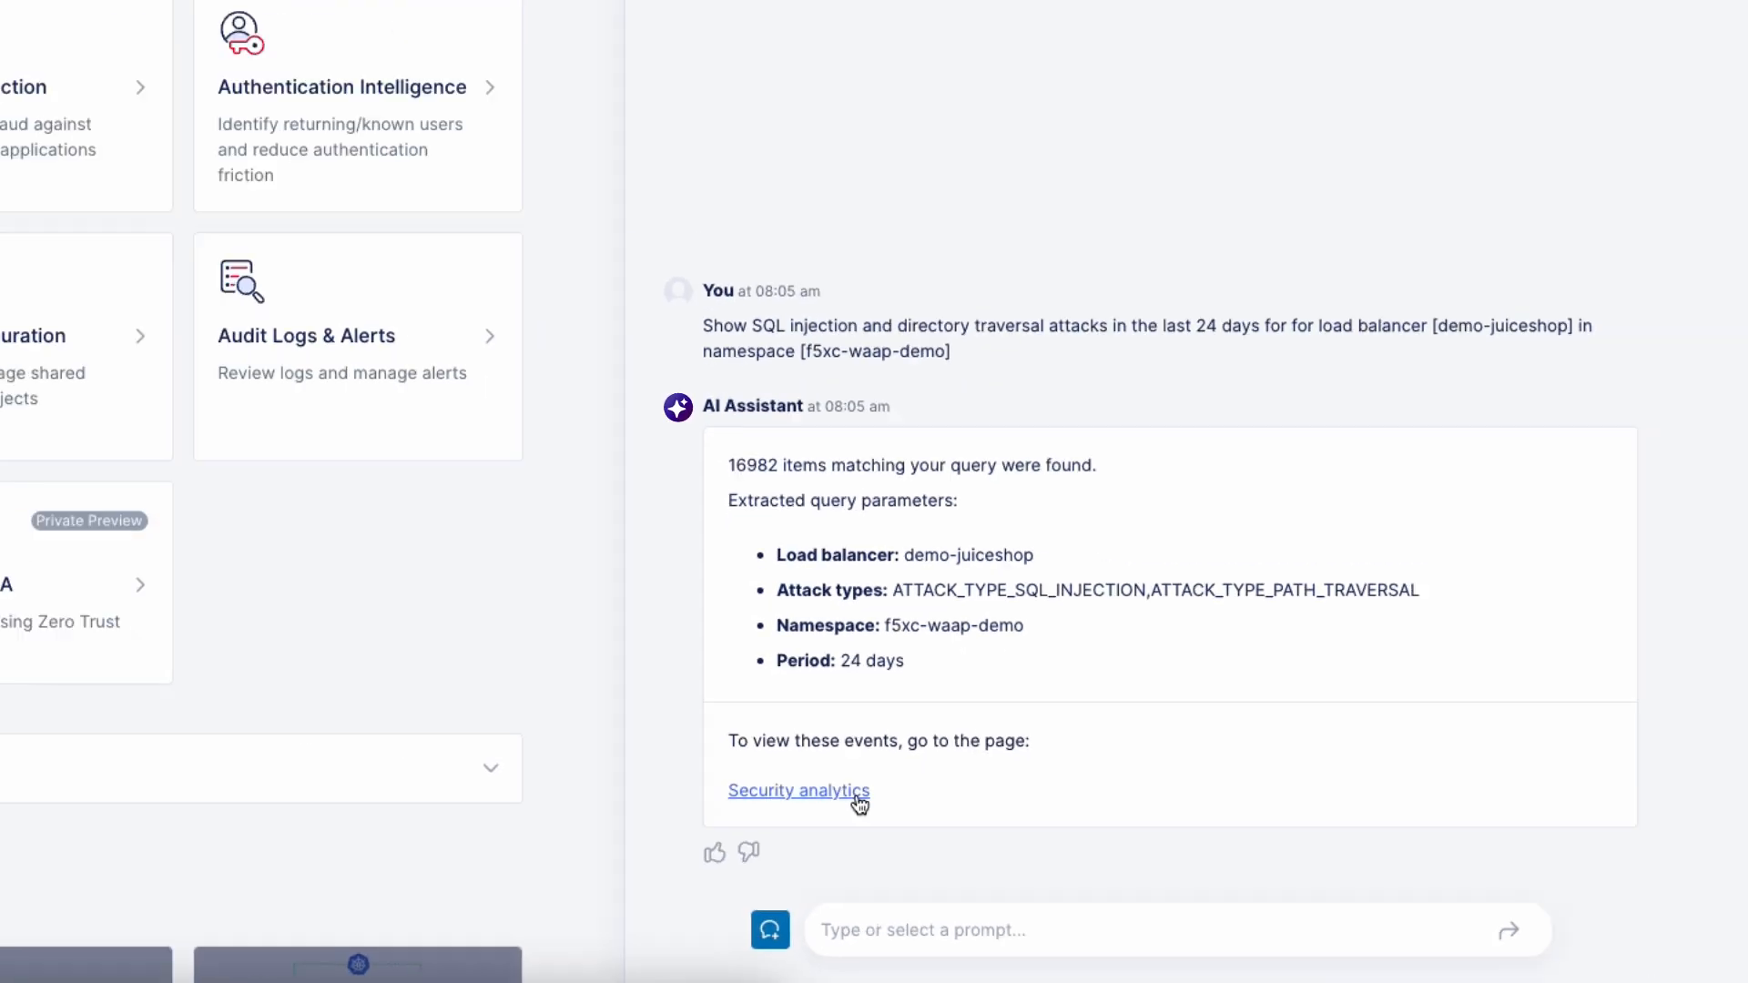
Get an AI explanation of the first blocked path-traversal event and review its detection signatures.
{"action": "left_click", "coordinate": [799, 790]}
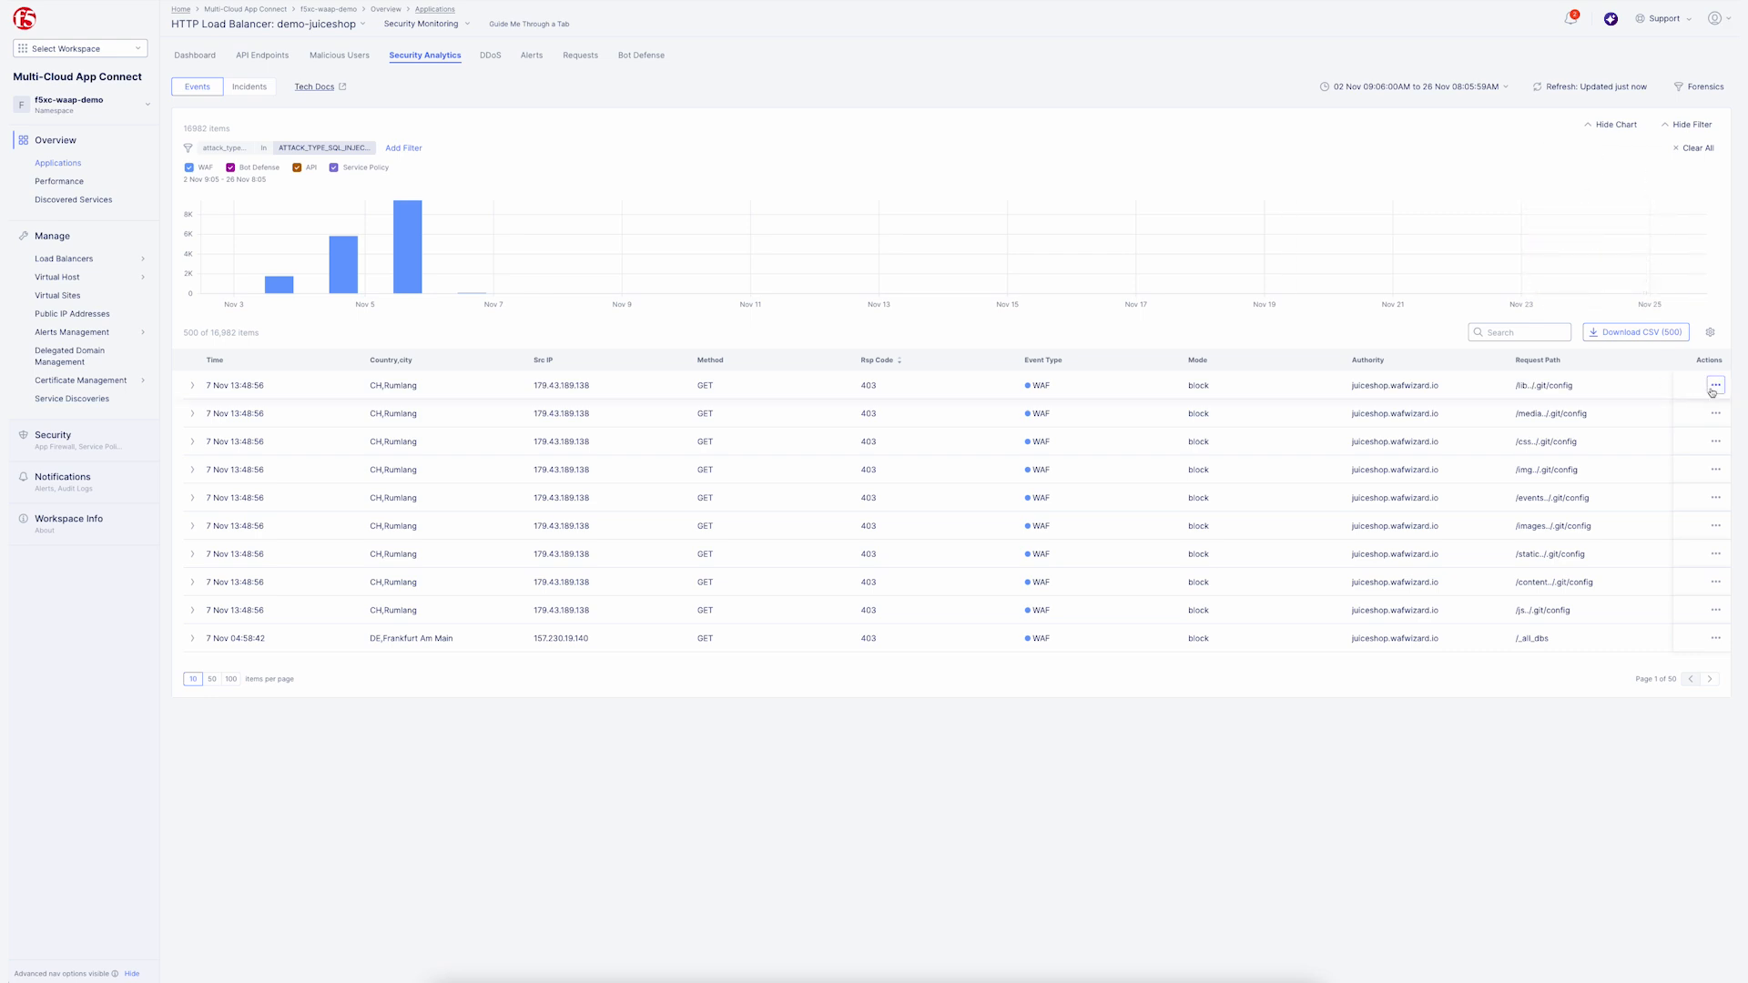
{"action": "left_click", "coordinate": [1715, 384]}
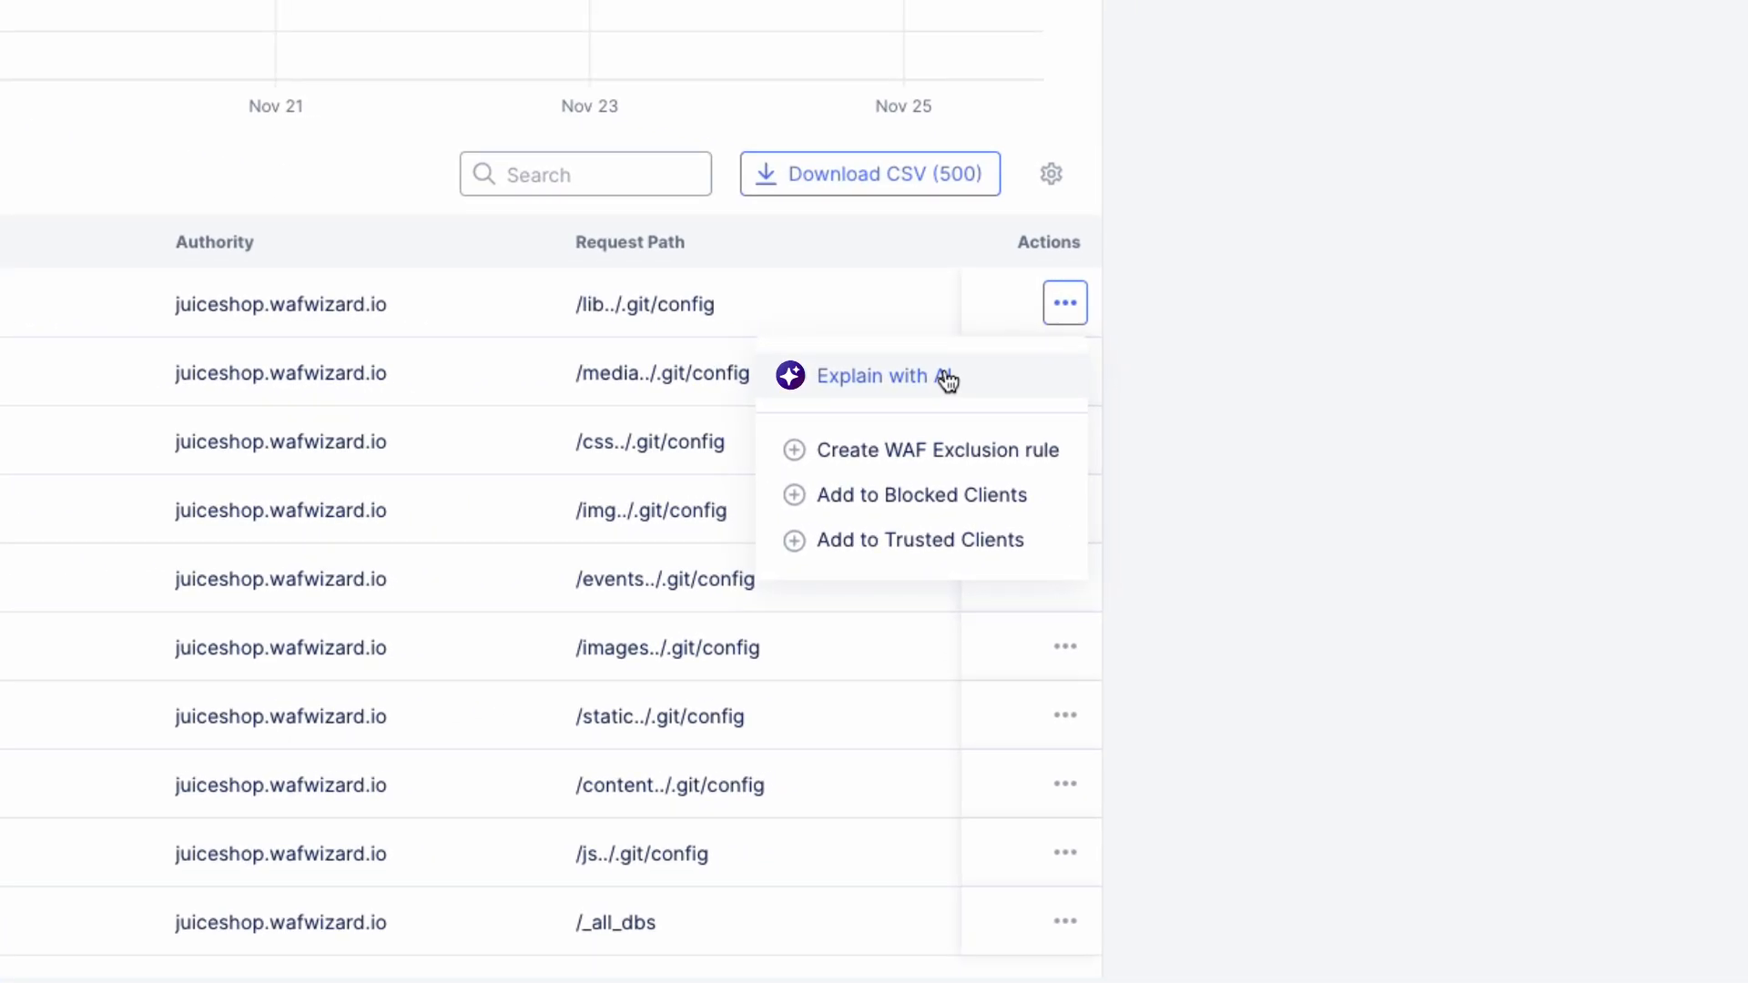
{"action": "left_click", "coordinate": [874, 376]}
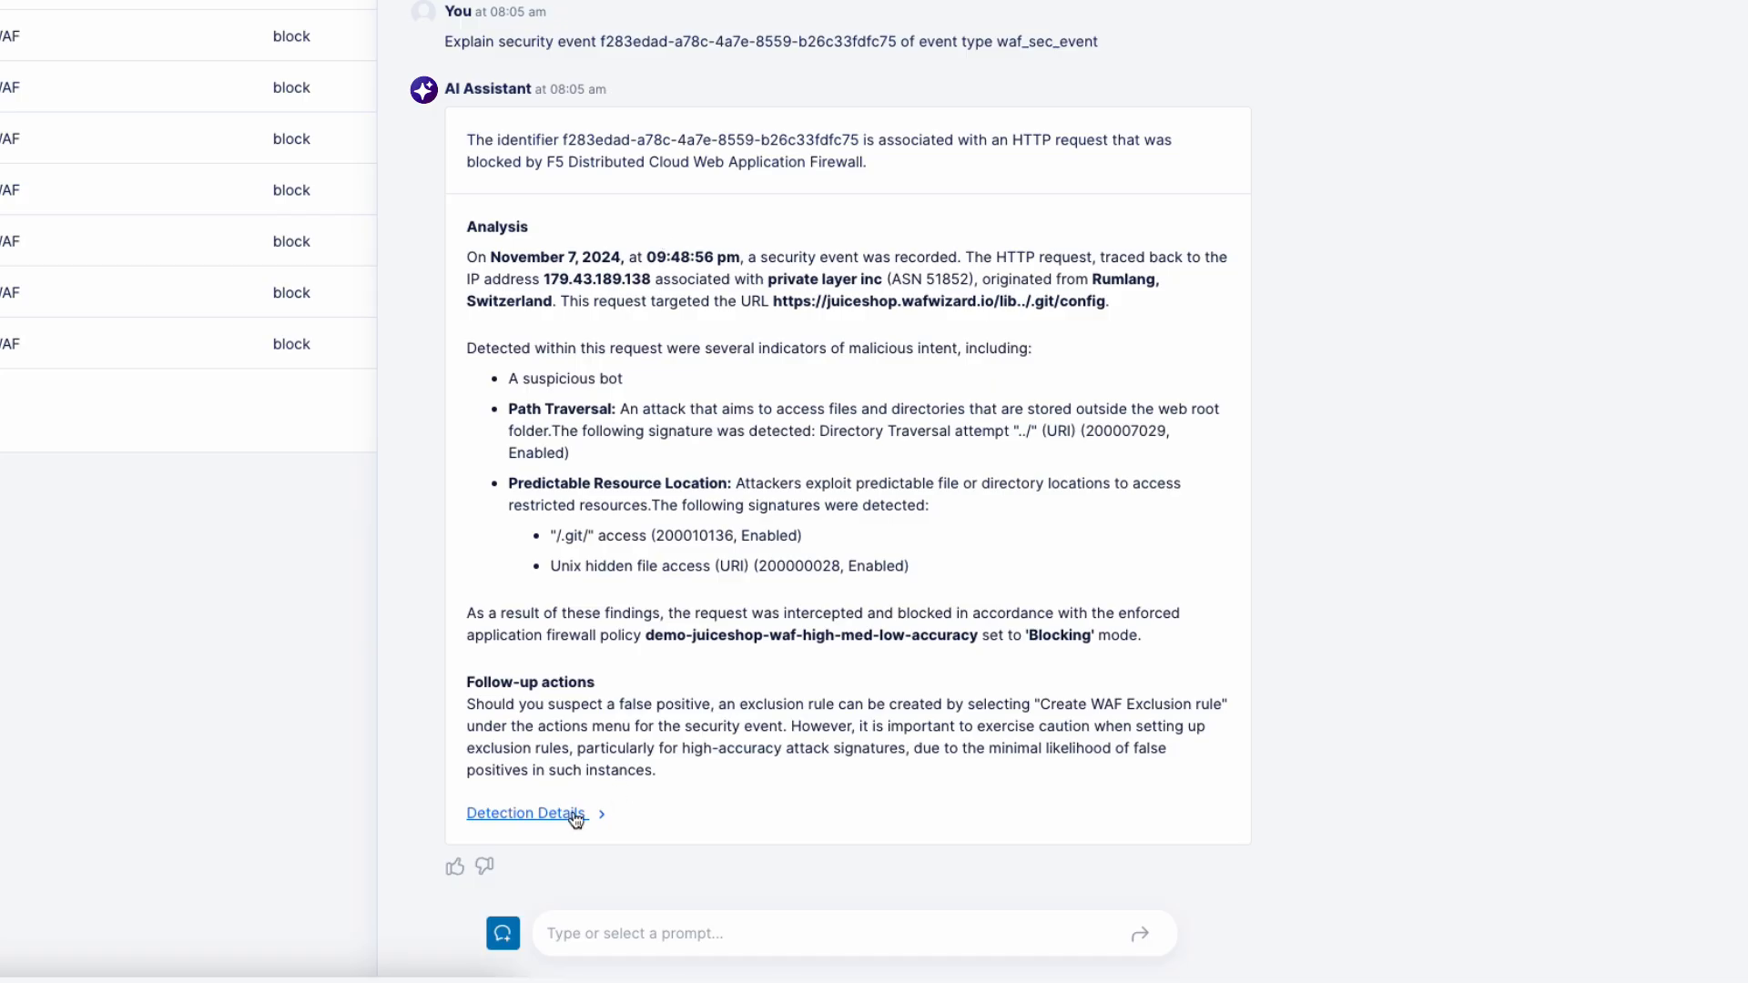
{"action": "left_click", "coordinate": [526, 813]}
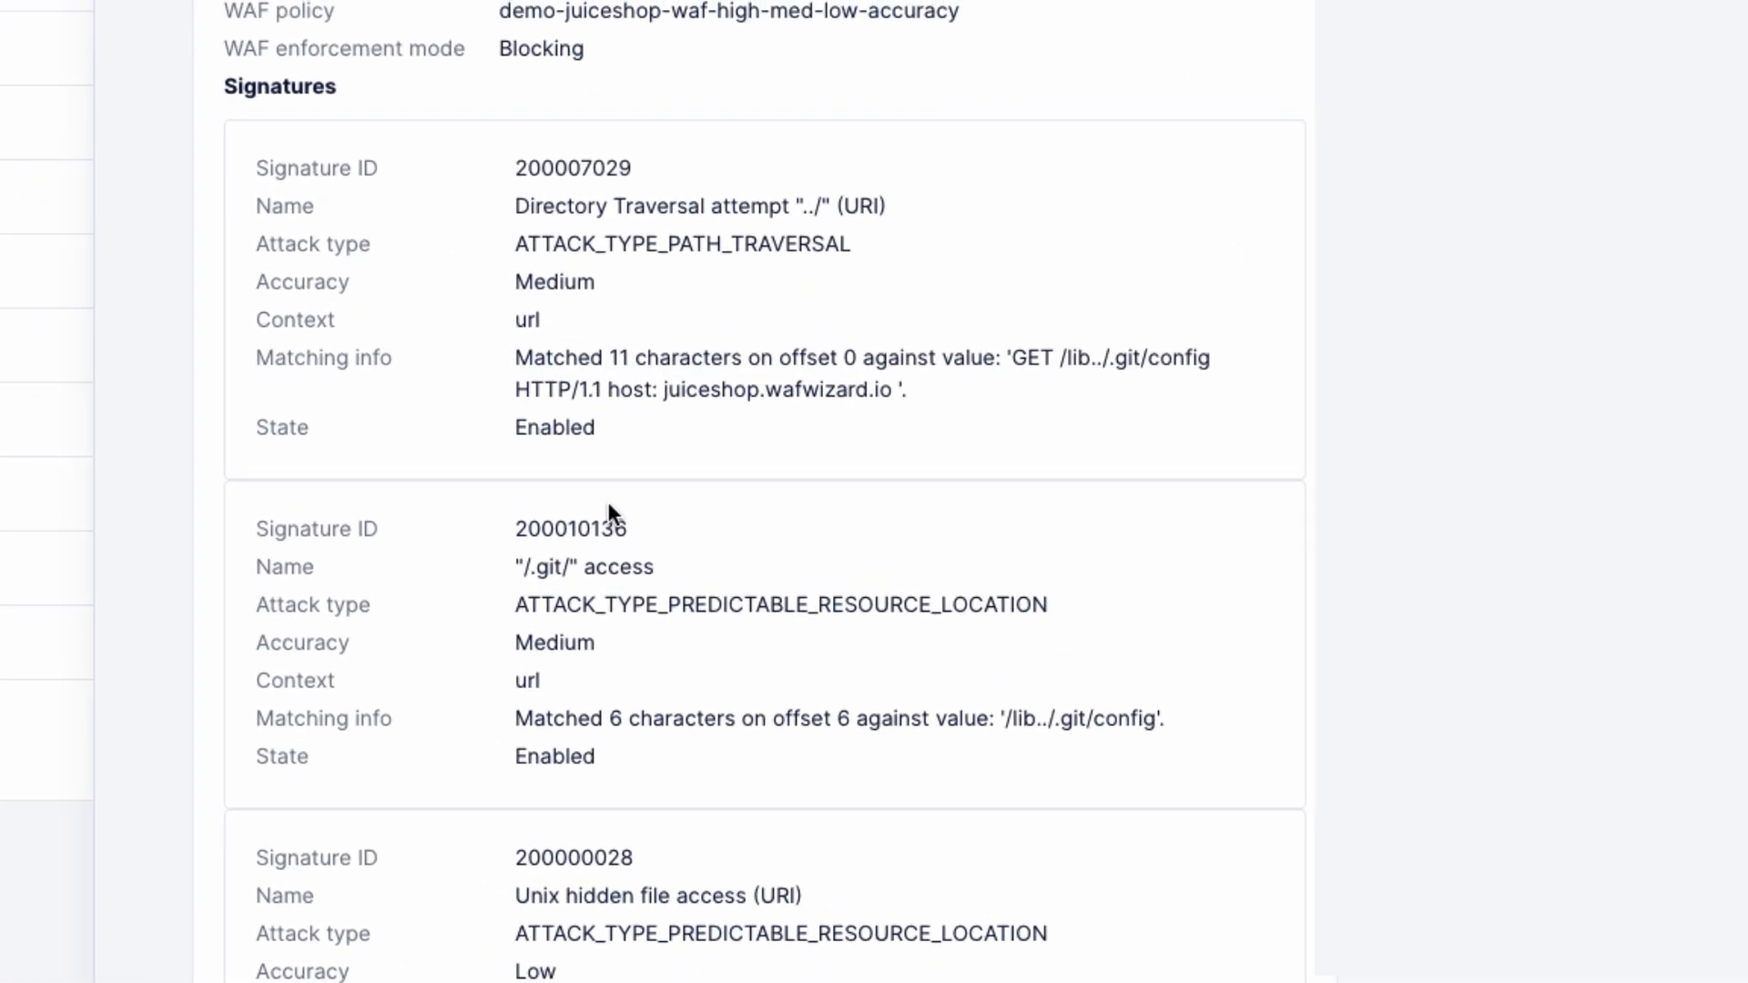
{"action": "scroll", "scroll_direction": "down", "scroll_amount": 3}
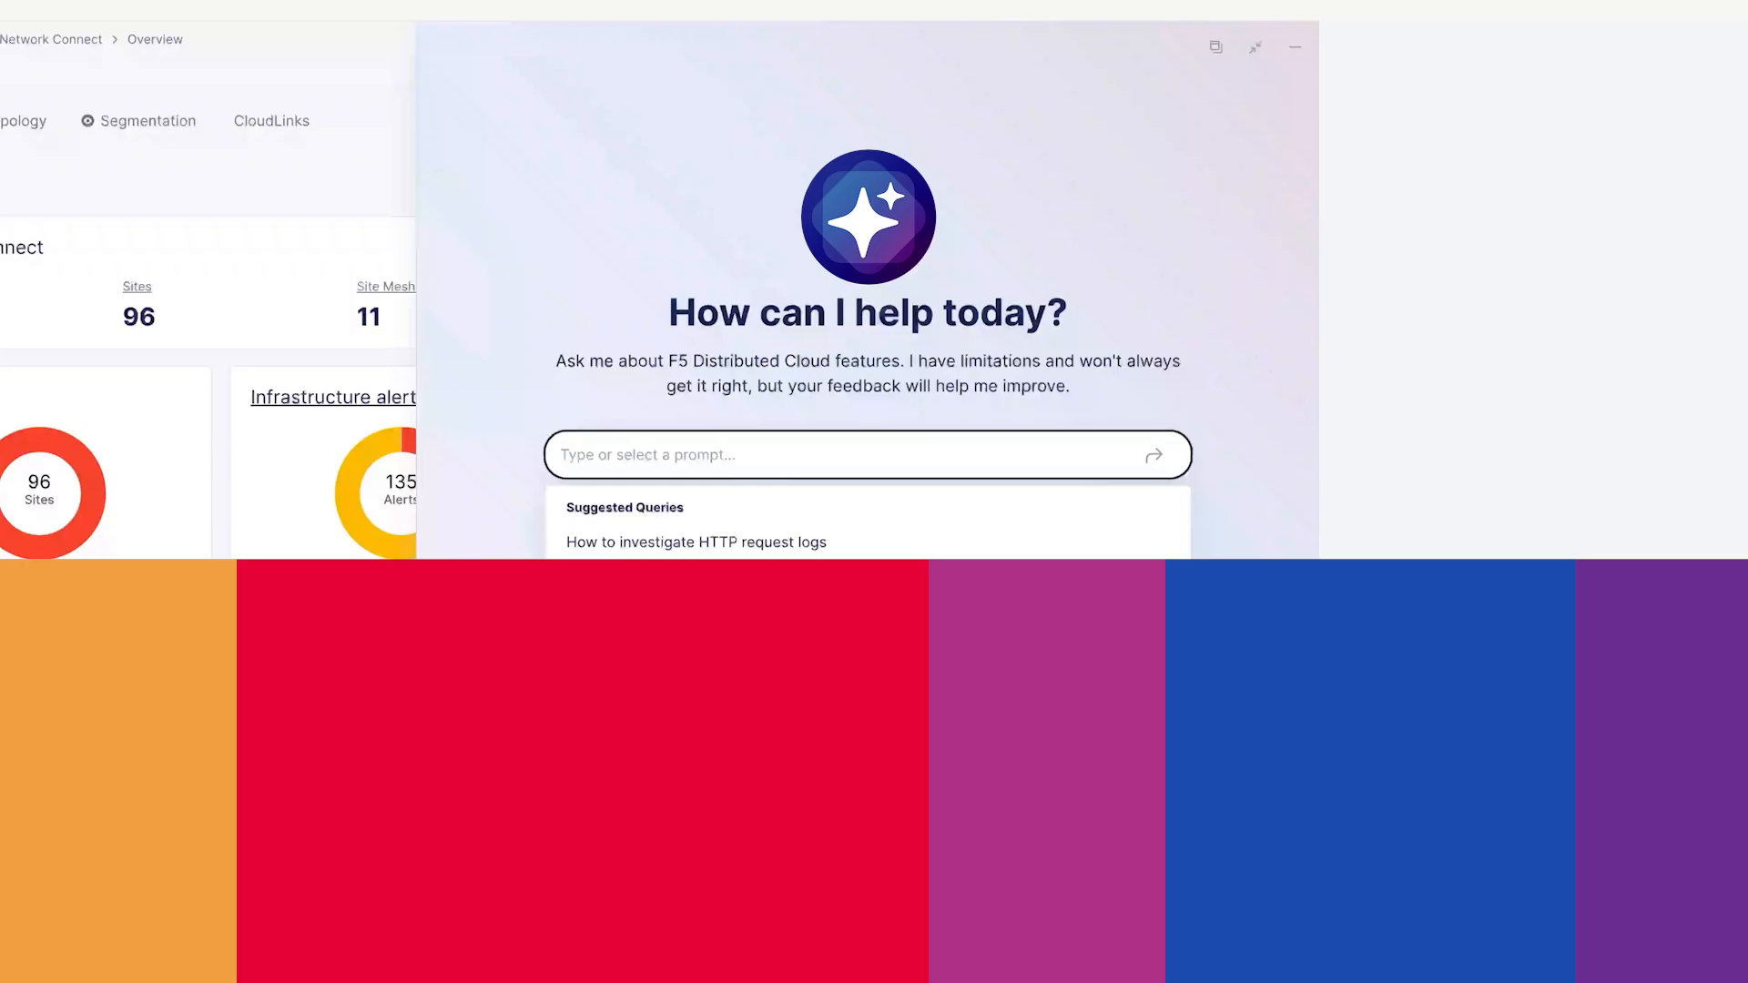
Query site posture and the number of failed sites (96 sites, 50 failed), listing them.
{"action": "type", "text": "show site posture"}
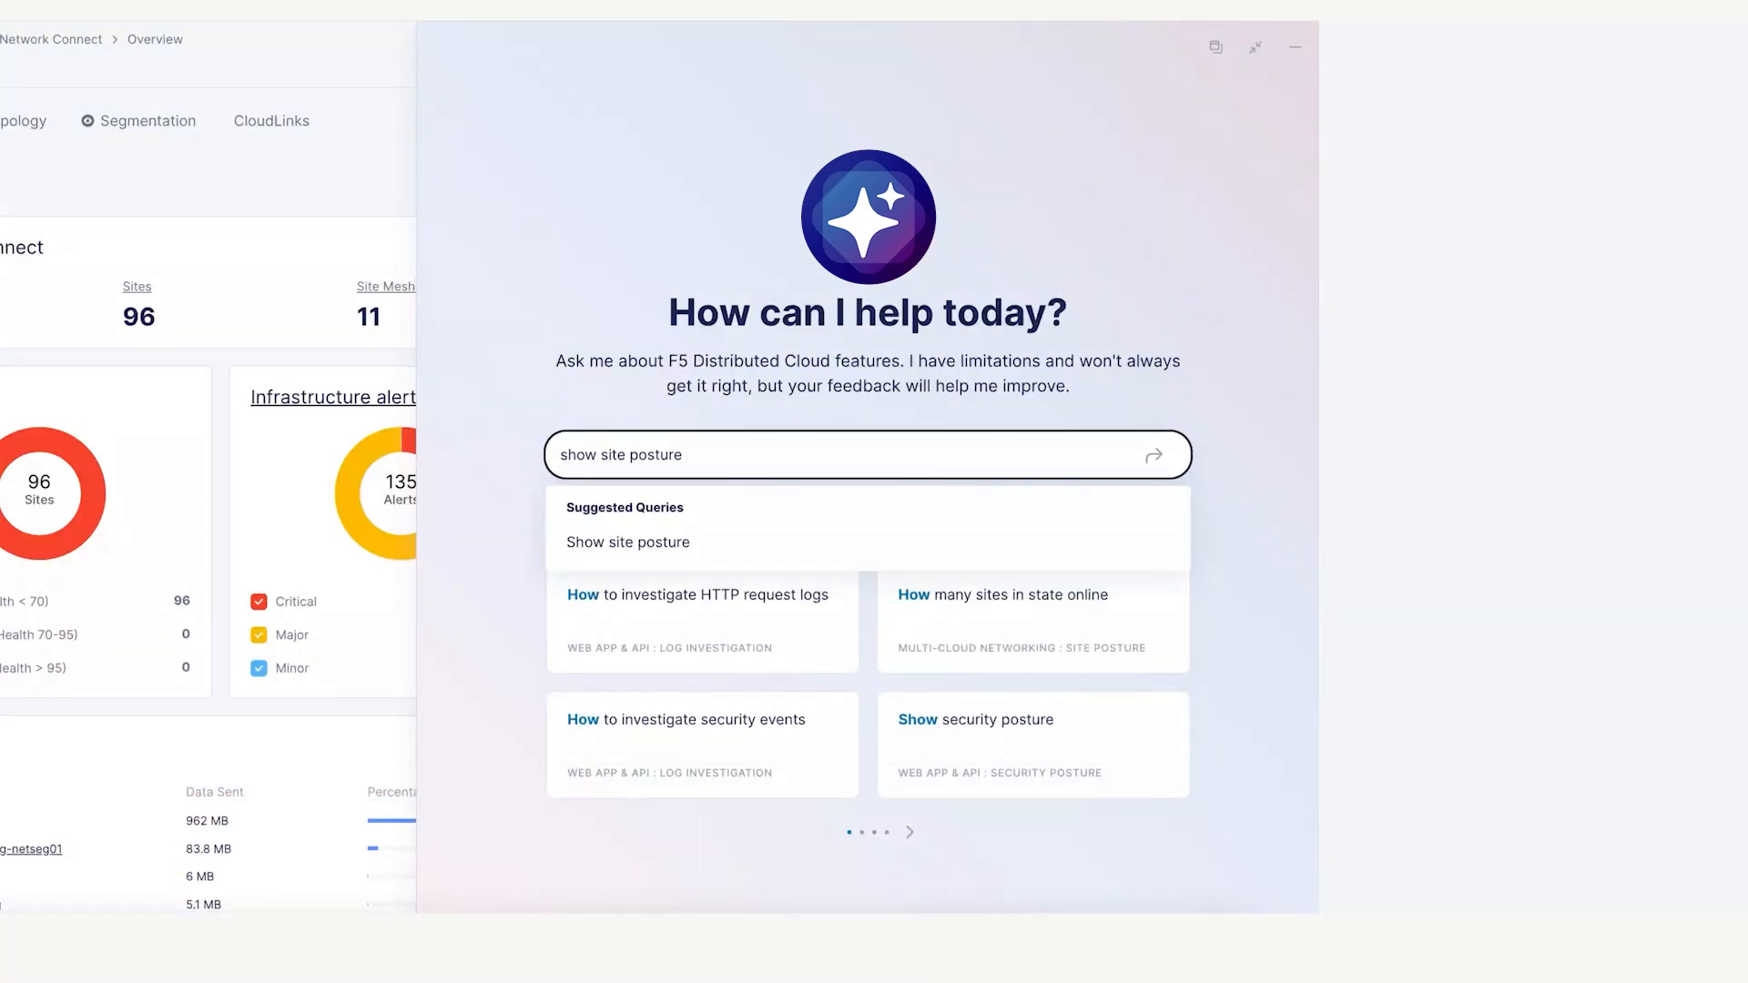
{"action": "left_click", "coordinate": [1156, 456]}
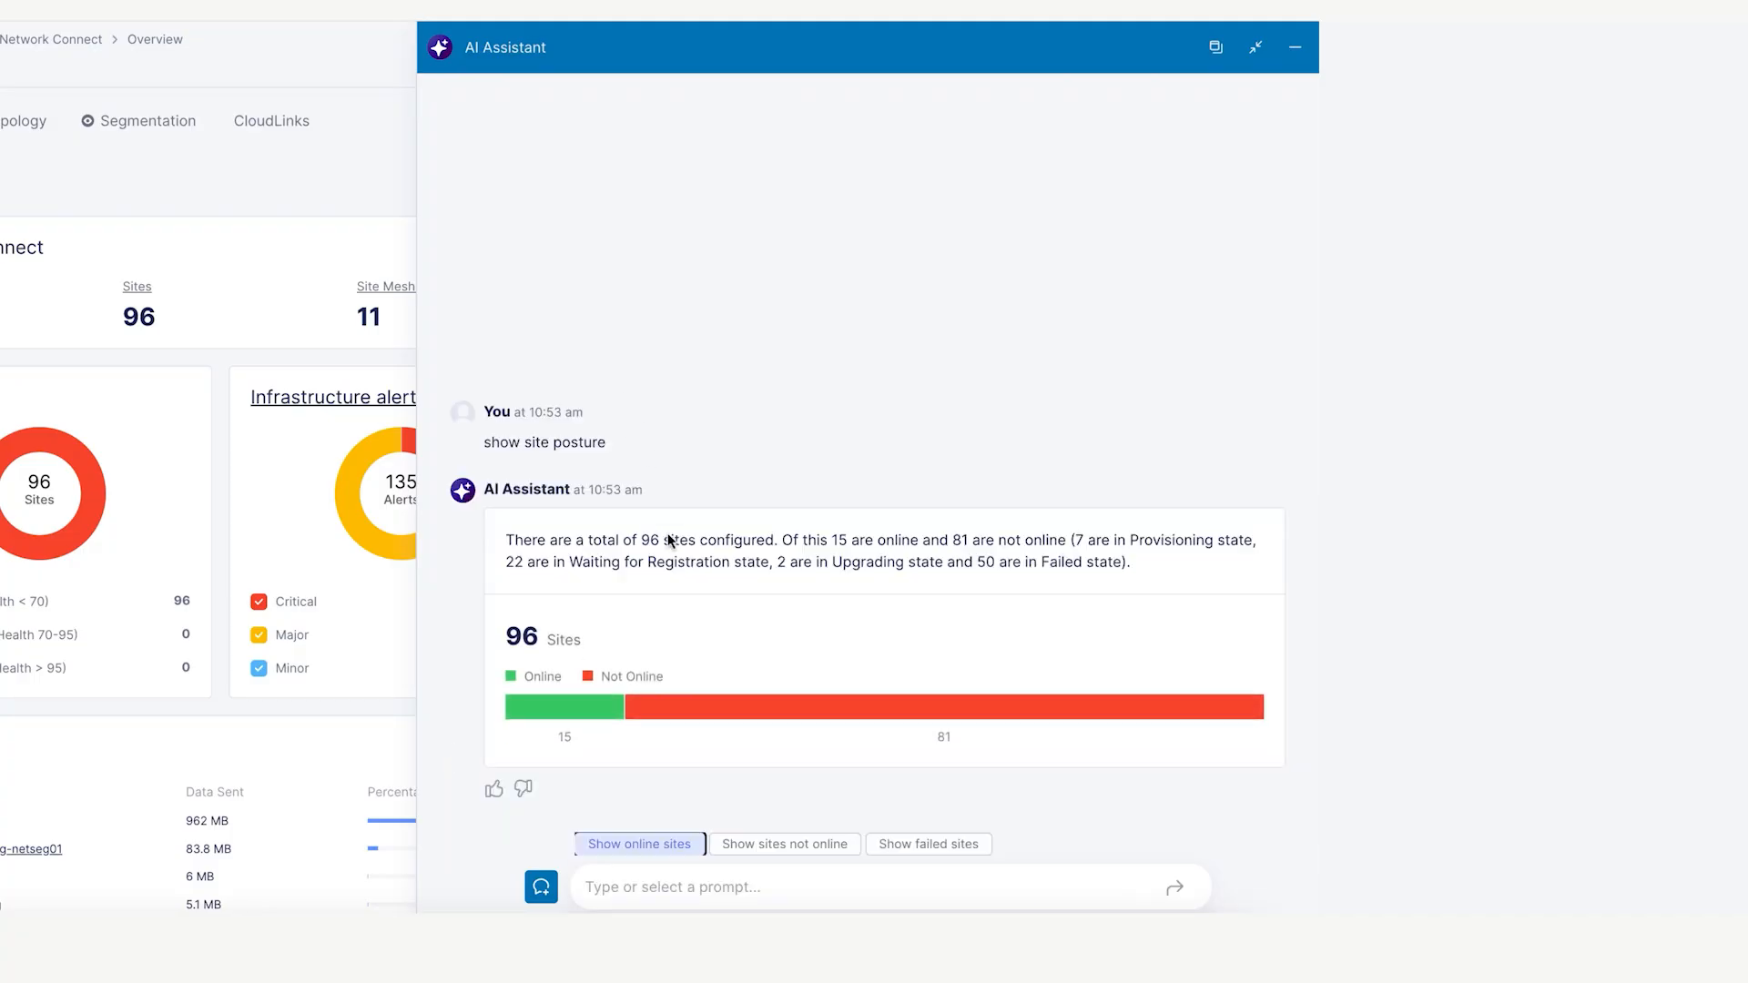
{"action": "type", "text": "how many"}
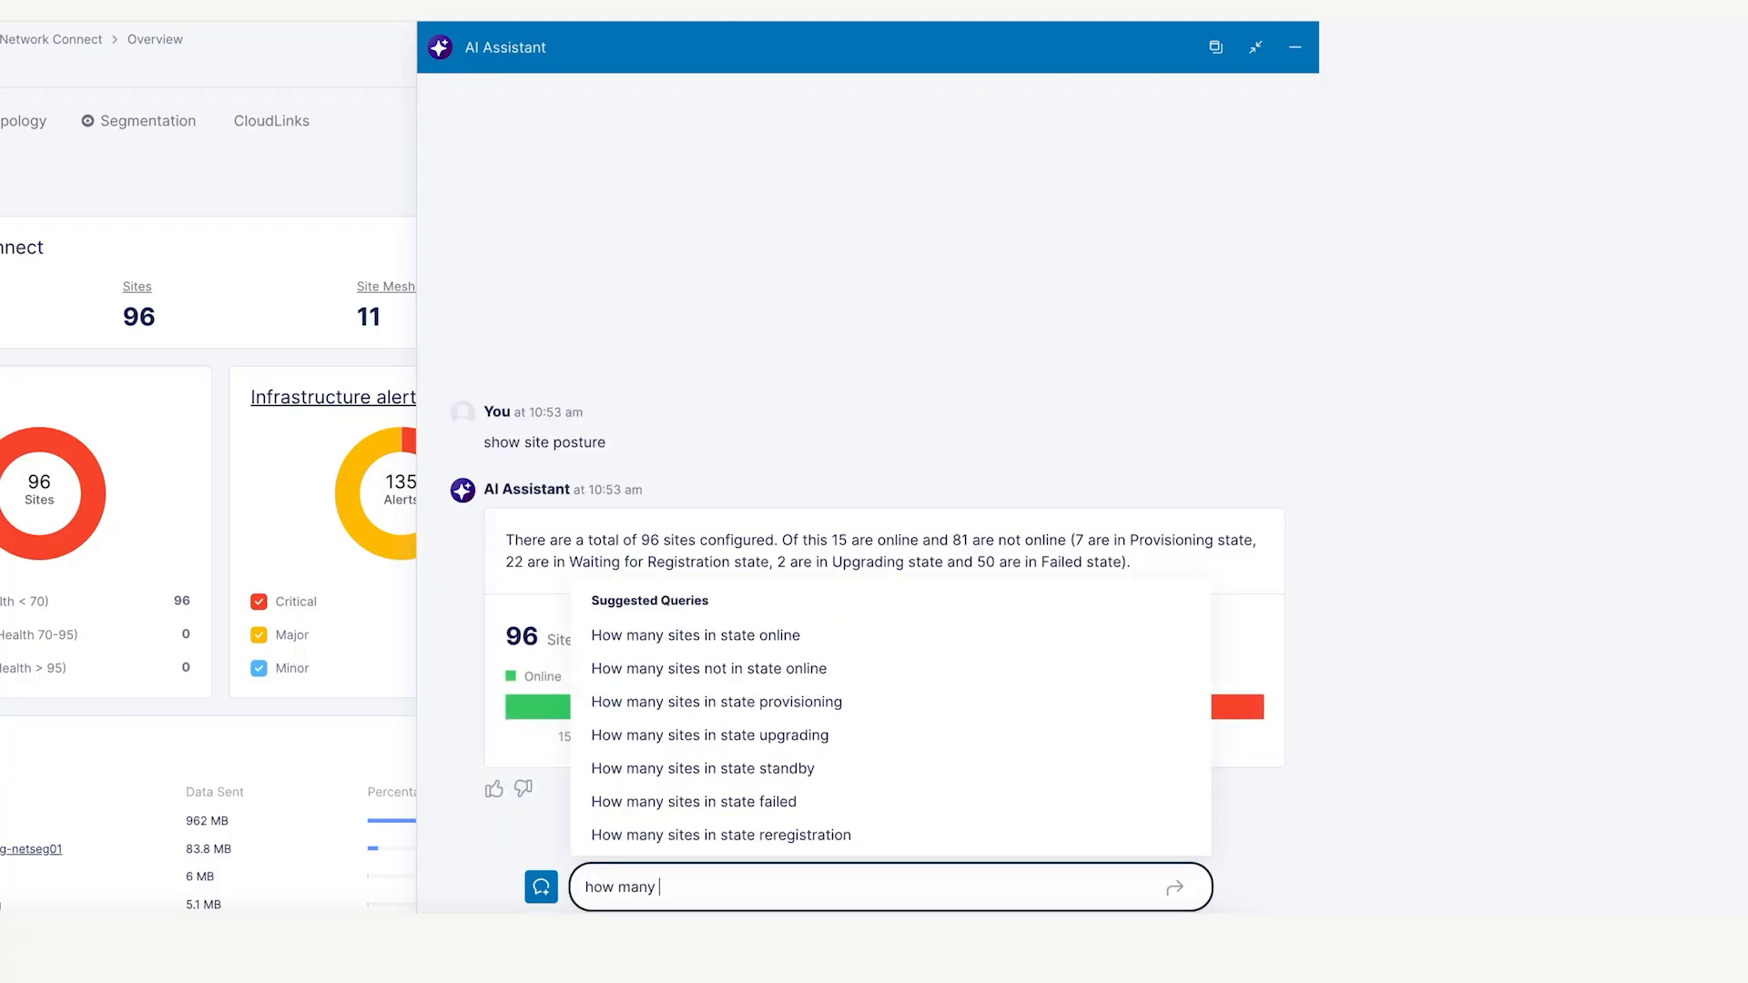
{"action": "left_click", "coordinate": [694, 802]}
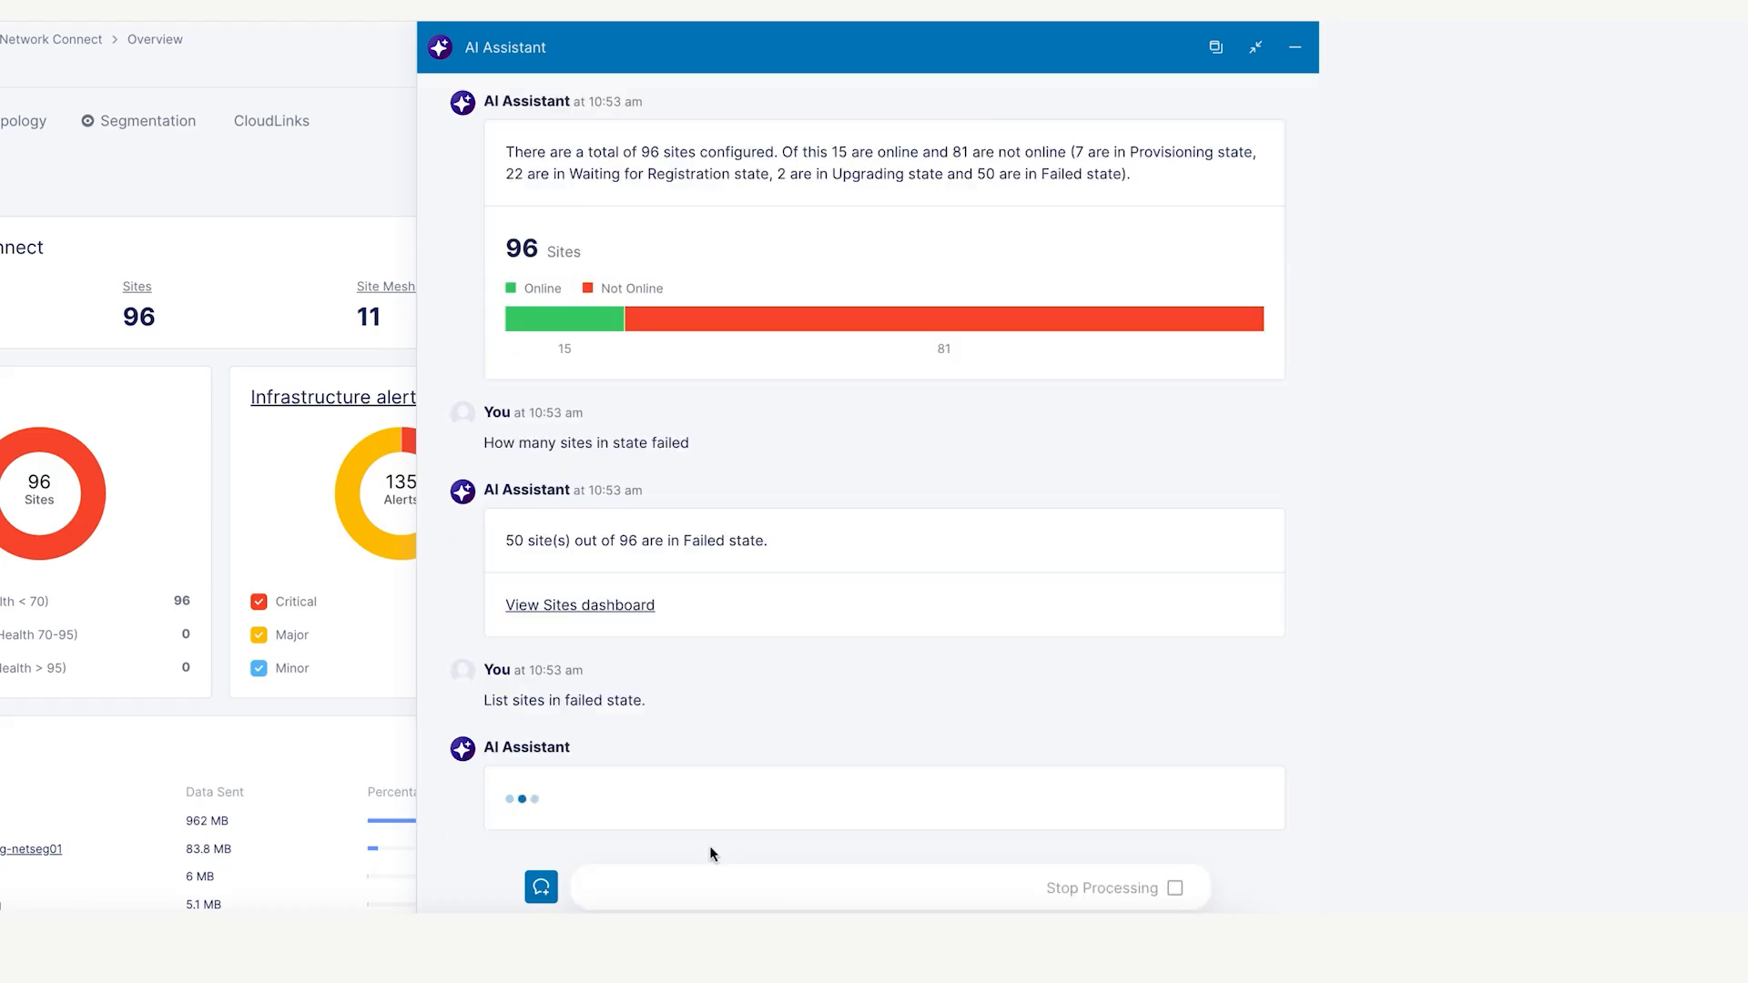
{"action": "type", "text": "Analyze site az"}
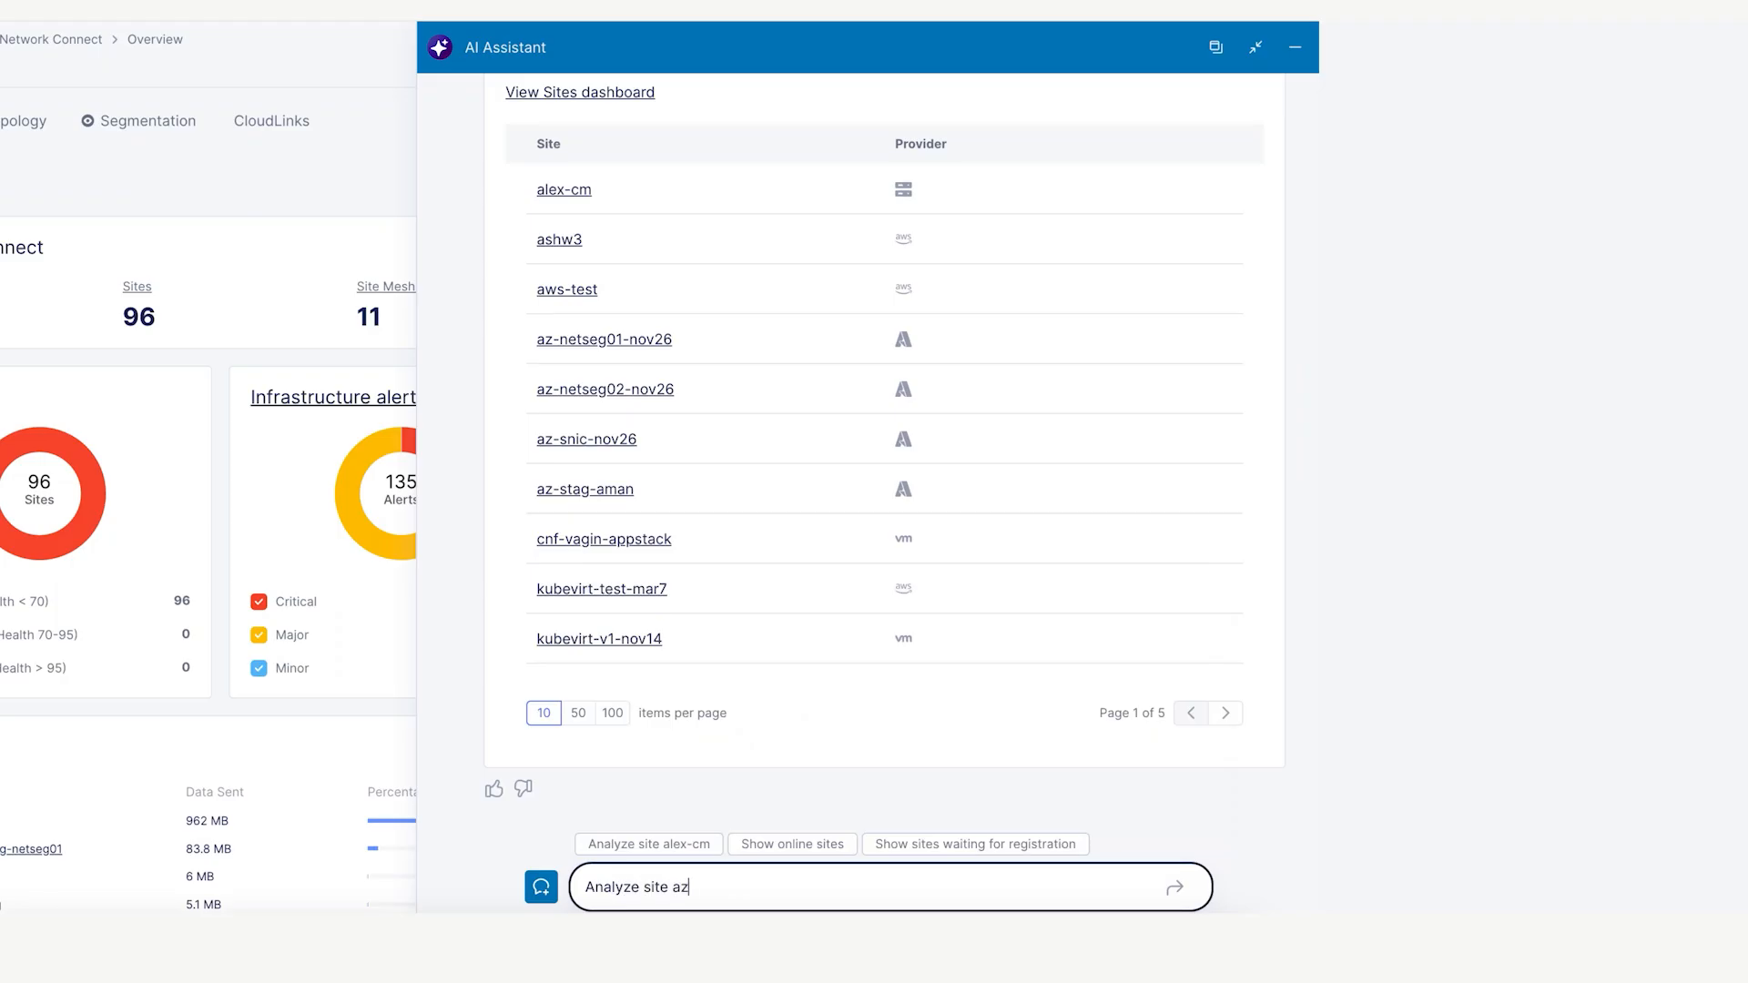
Request analysis of site az-stag-aman and the top 3 destination providers by data transfer.
{"action": "type", "text": "-stag-aman"}
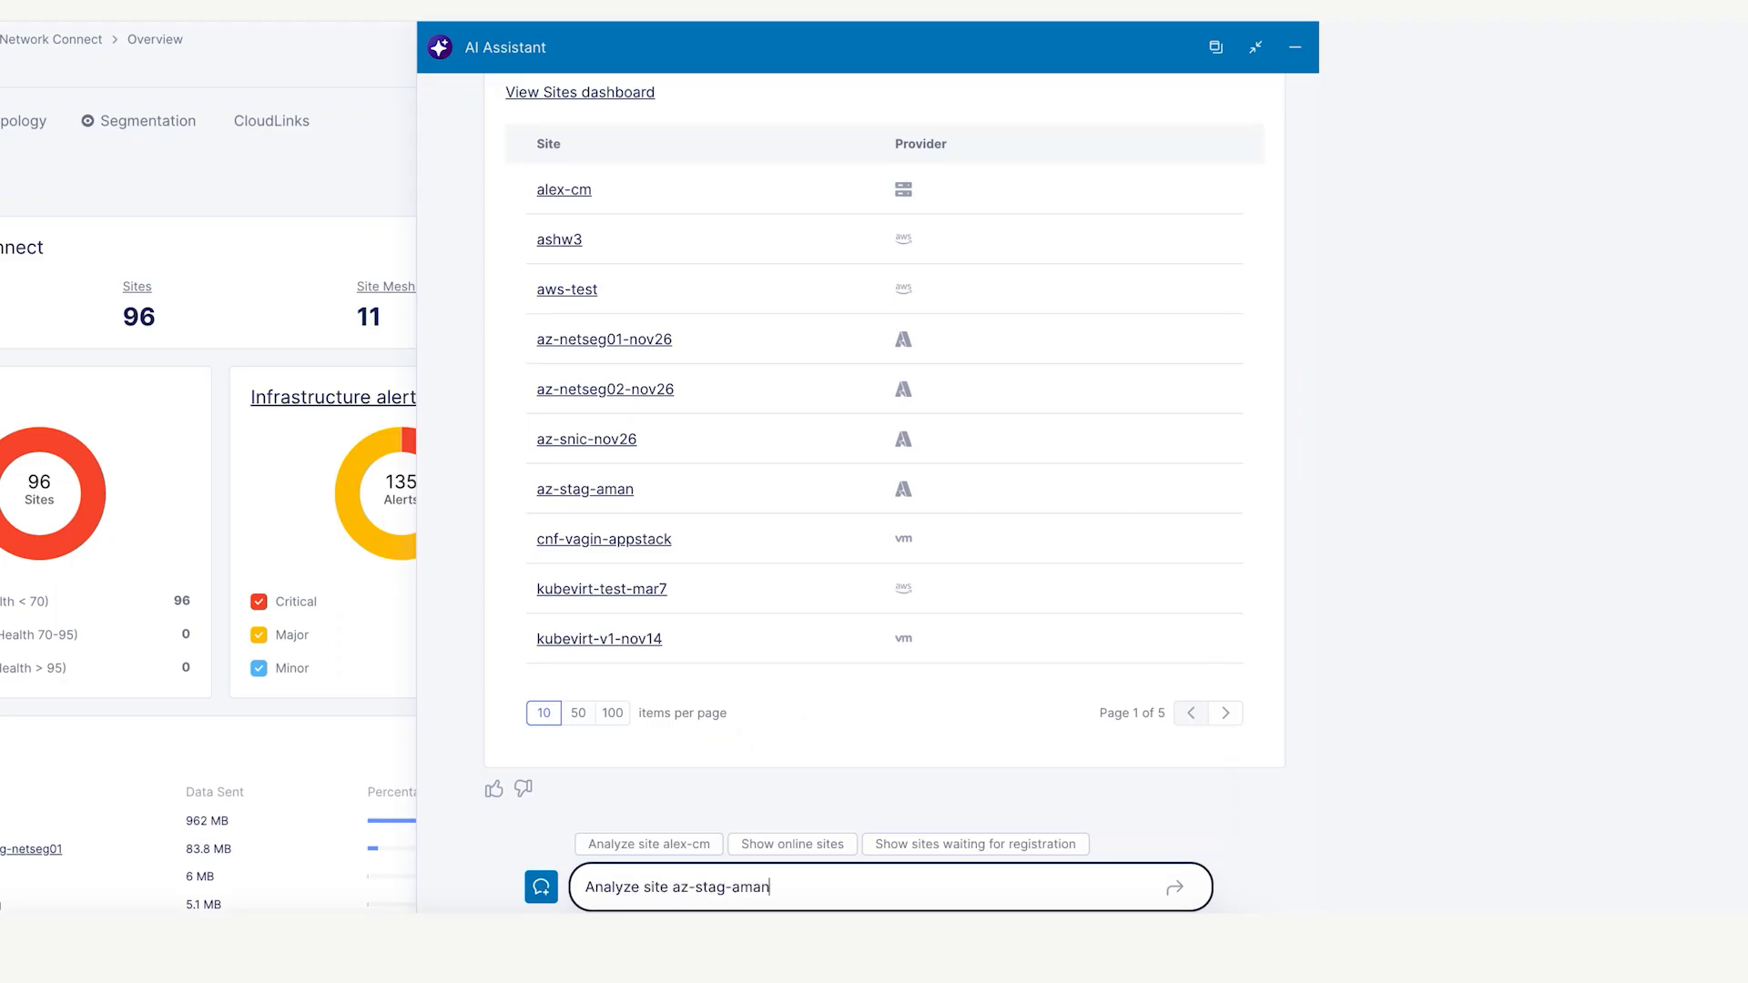
{"action": "left_click", "coordinate": [1174, 886]}
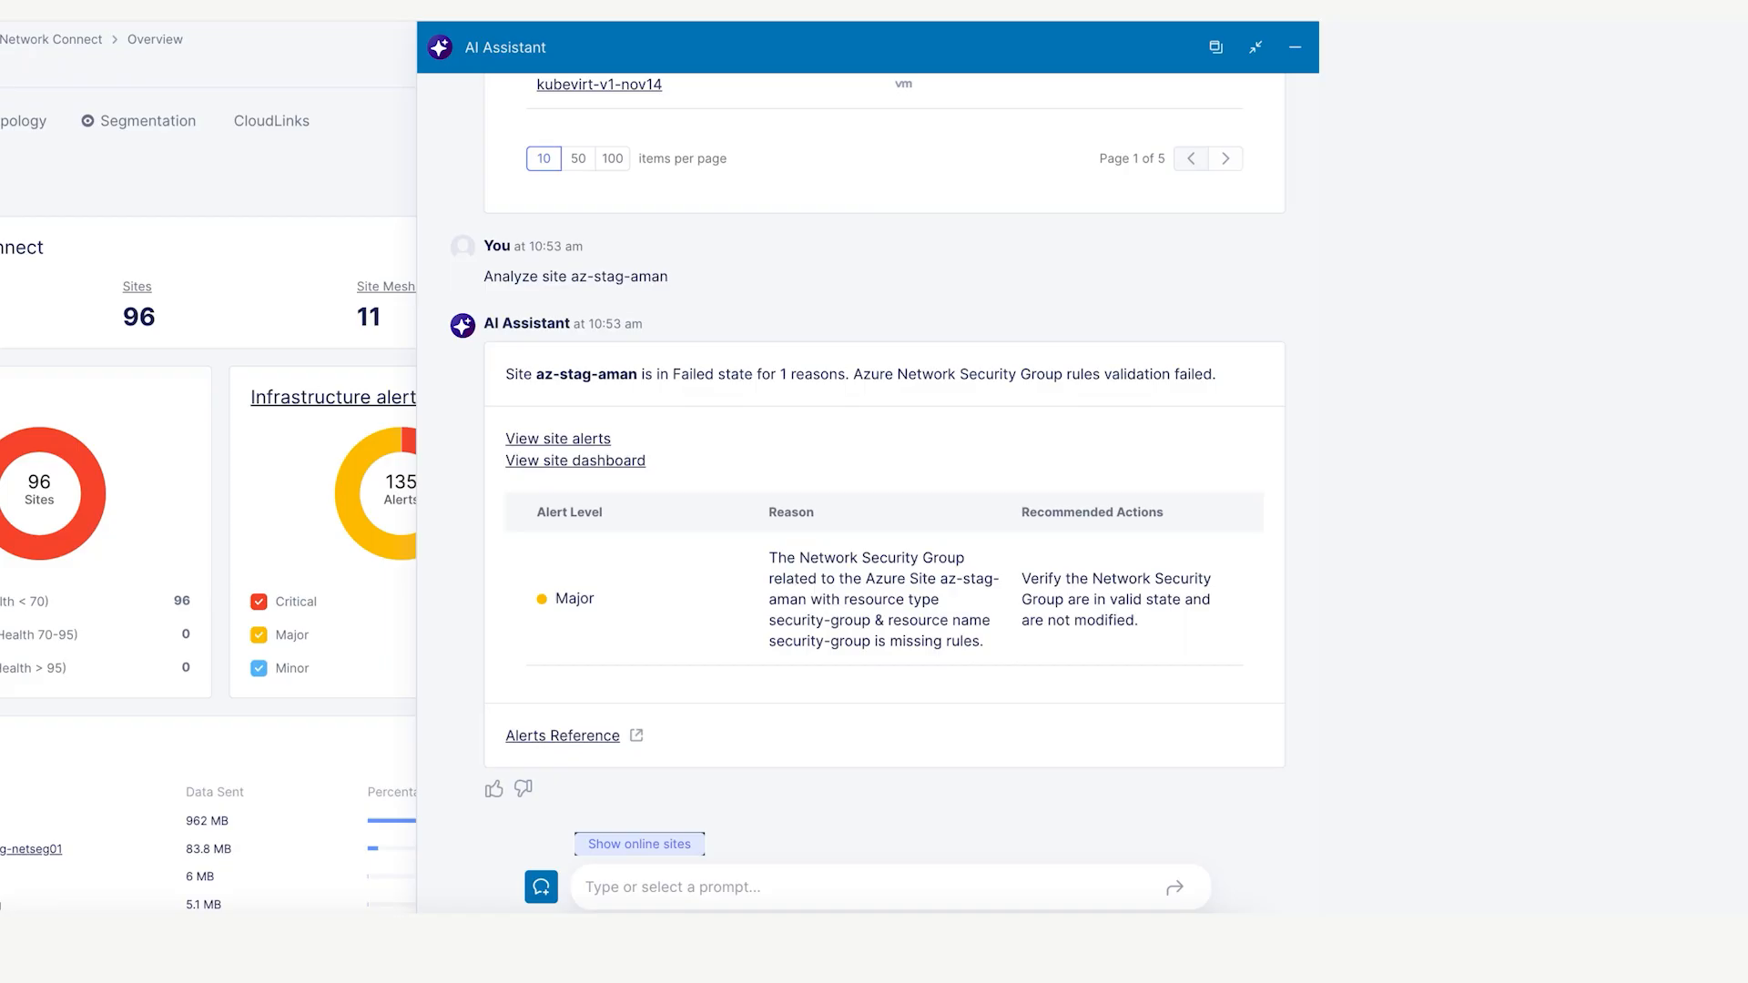
{"action": "type", "text": "show top 3"}
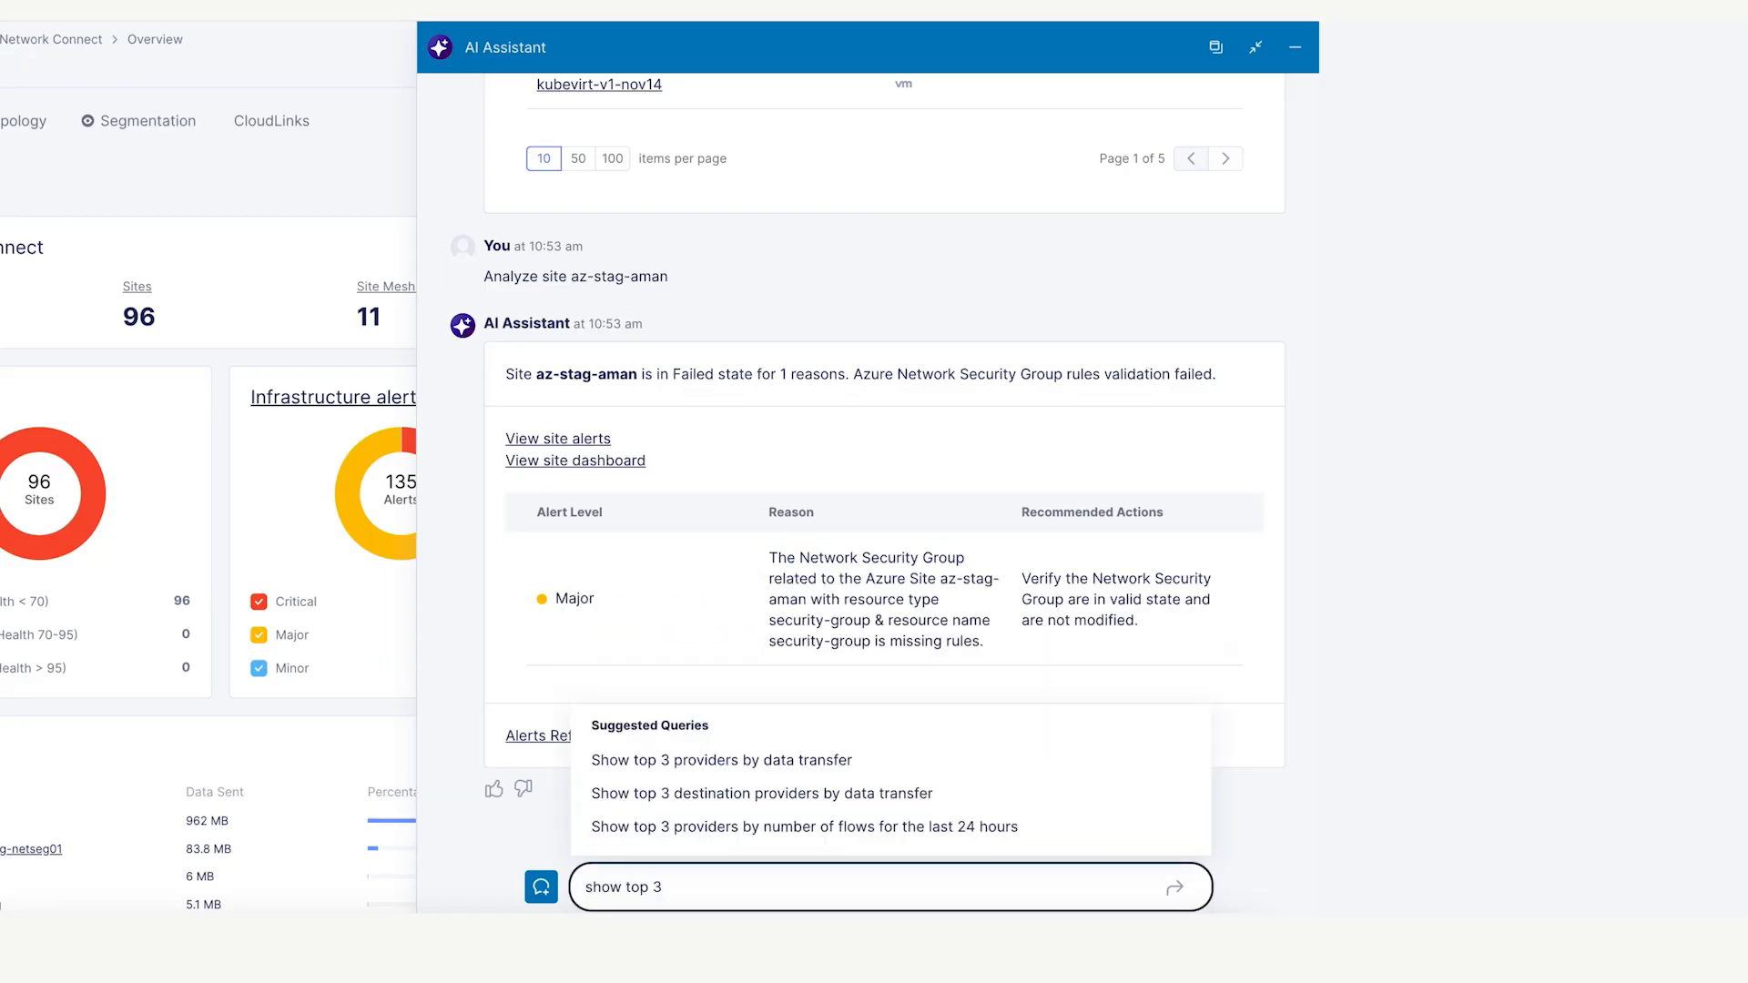
{"action": "left_click", "coordinate": [763, 794]}
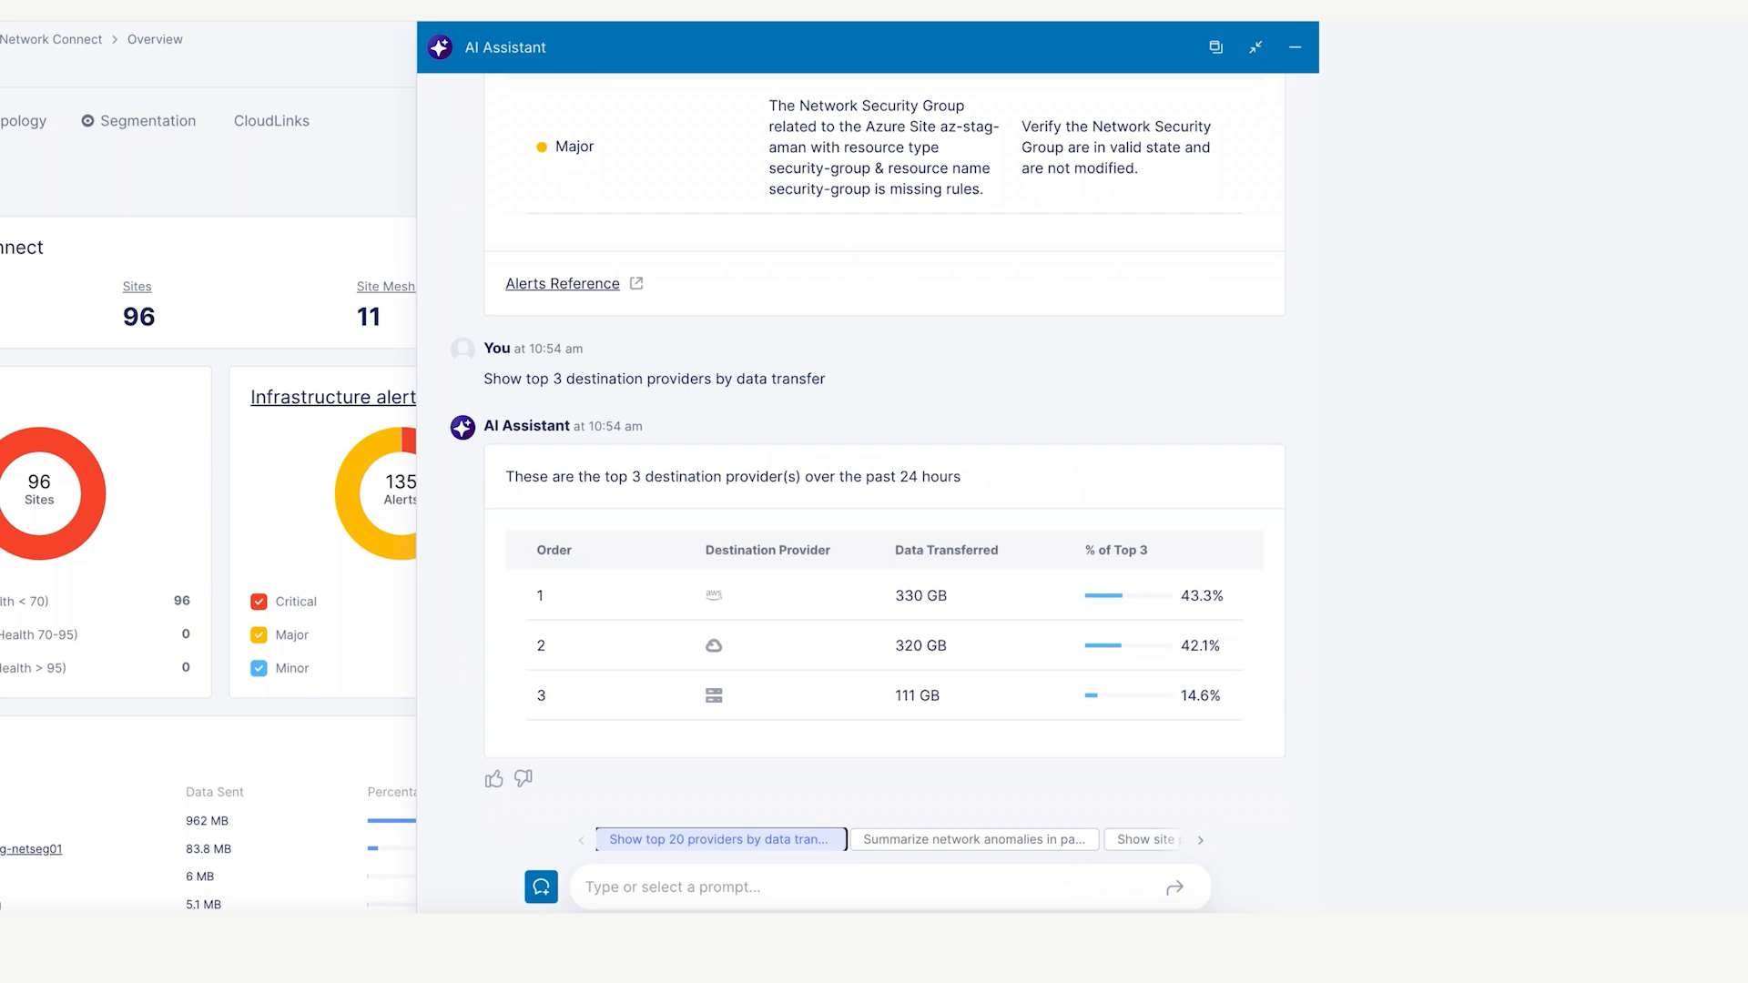
Submit 'Summarize network anomalies in past 24 hours' and review the 2 anomalies.
{"action": "left_click", "coordinate": [972, 839]}
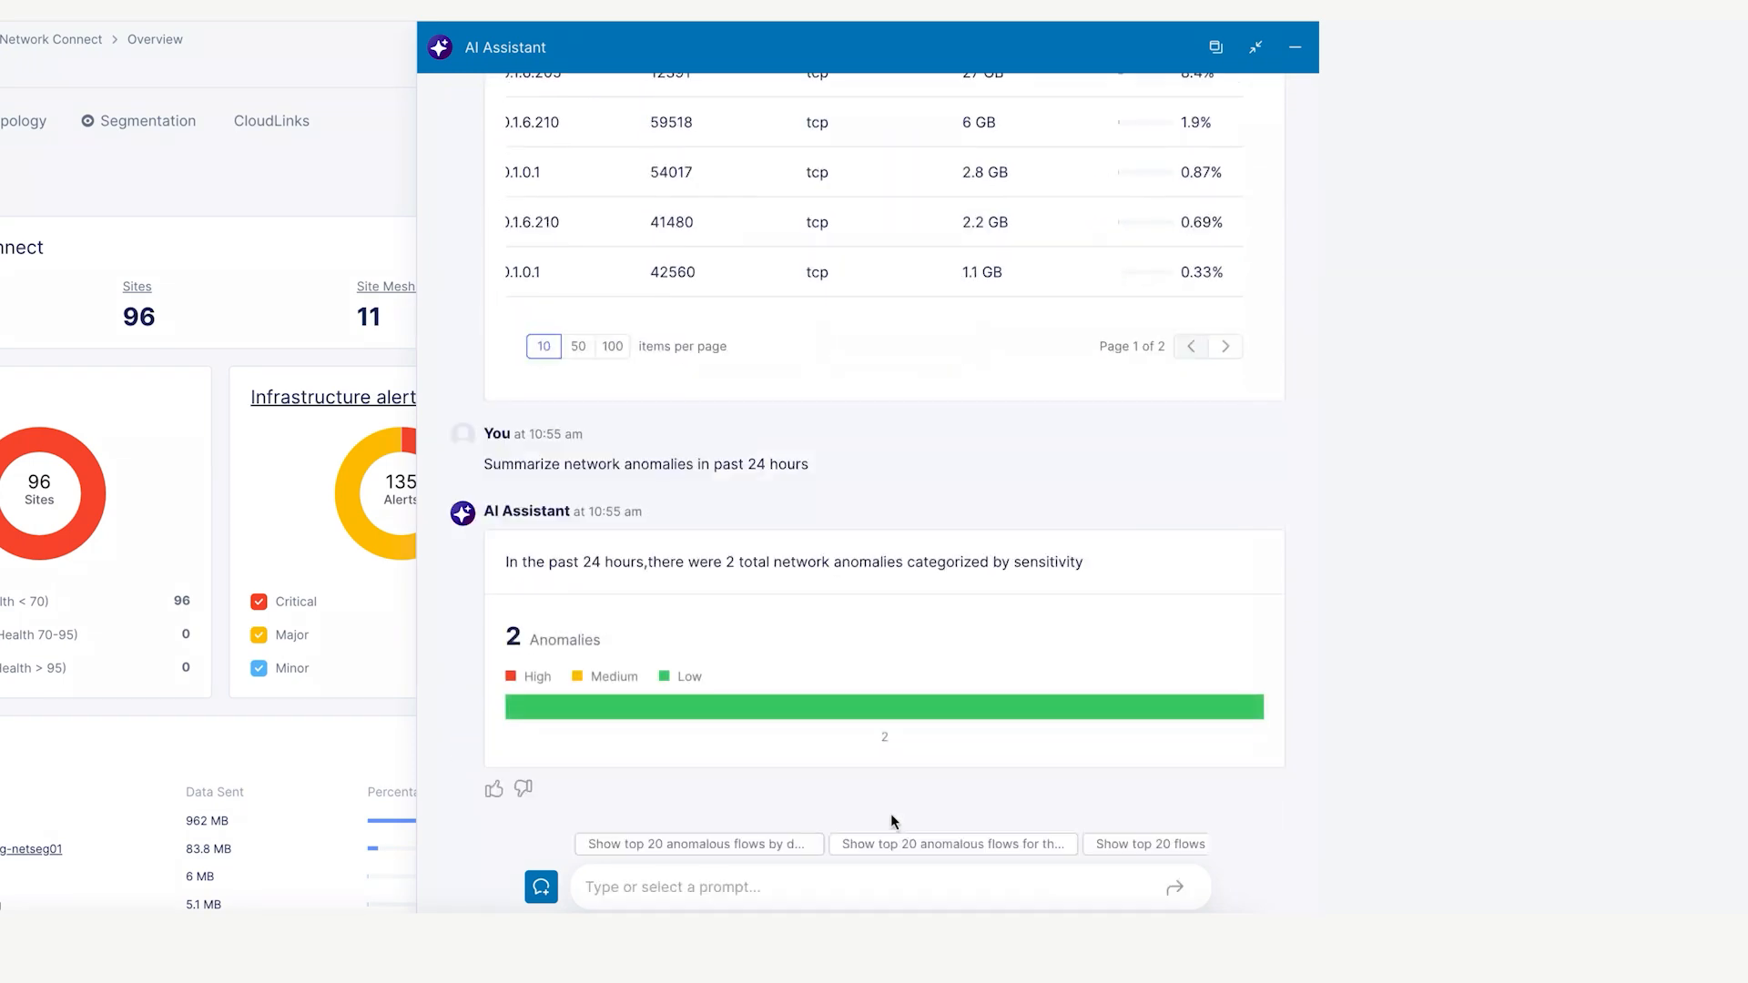
{"action": "left_click", "coordinate": [952, 845]}
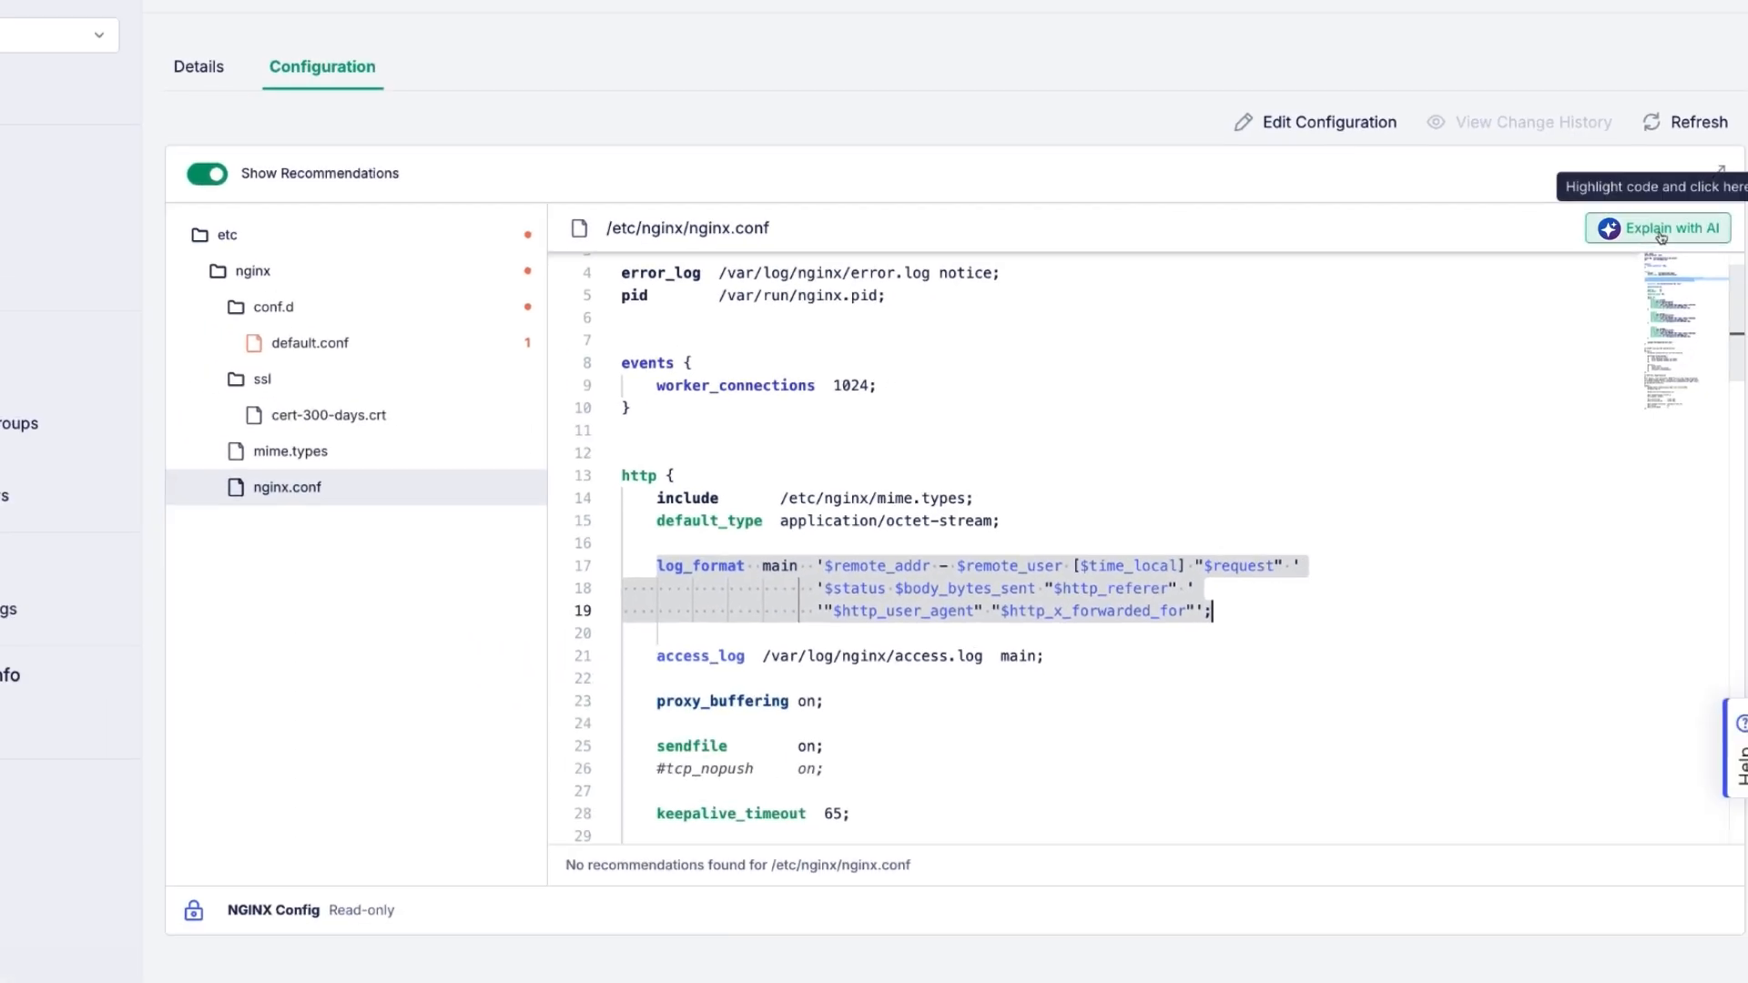
Explain the highlighted log_format block (lines 17–19) of nginx.conf with AI.
{"action": "left_click", "coordinate": [1658, 228]}
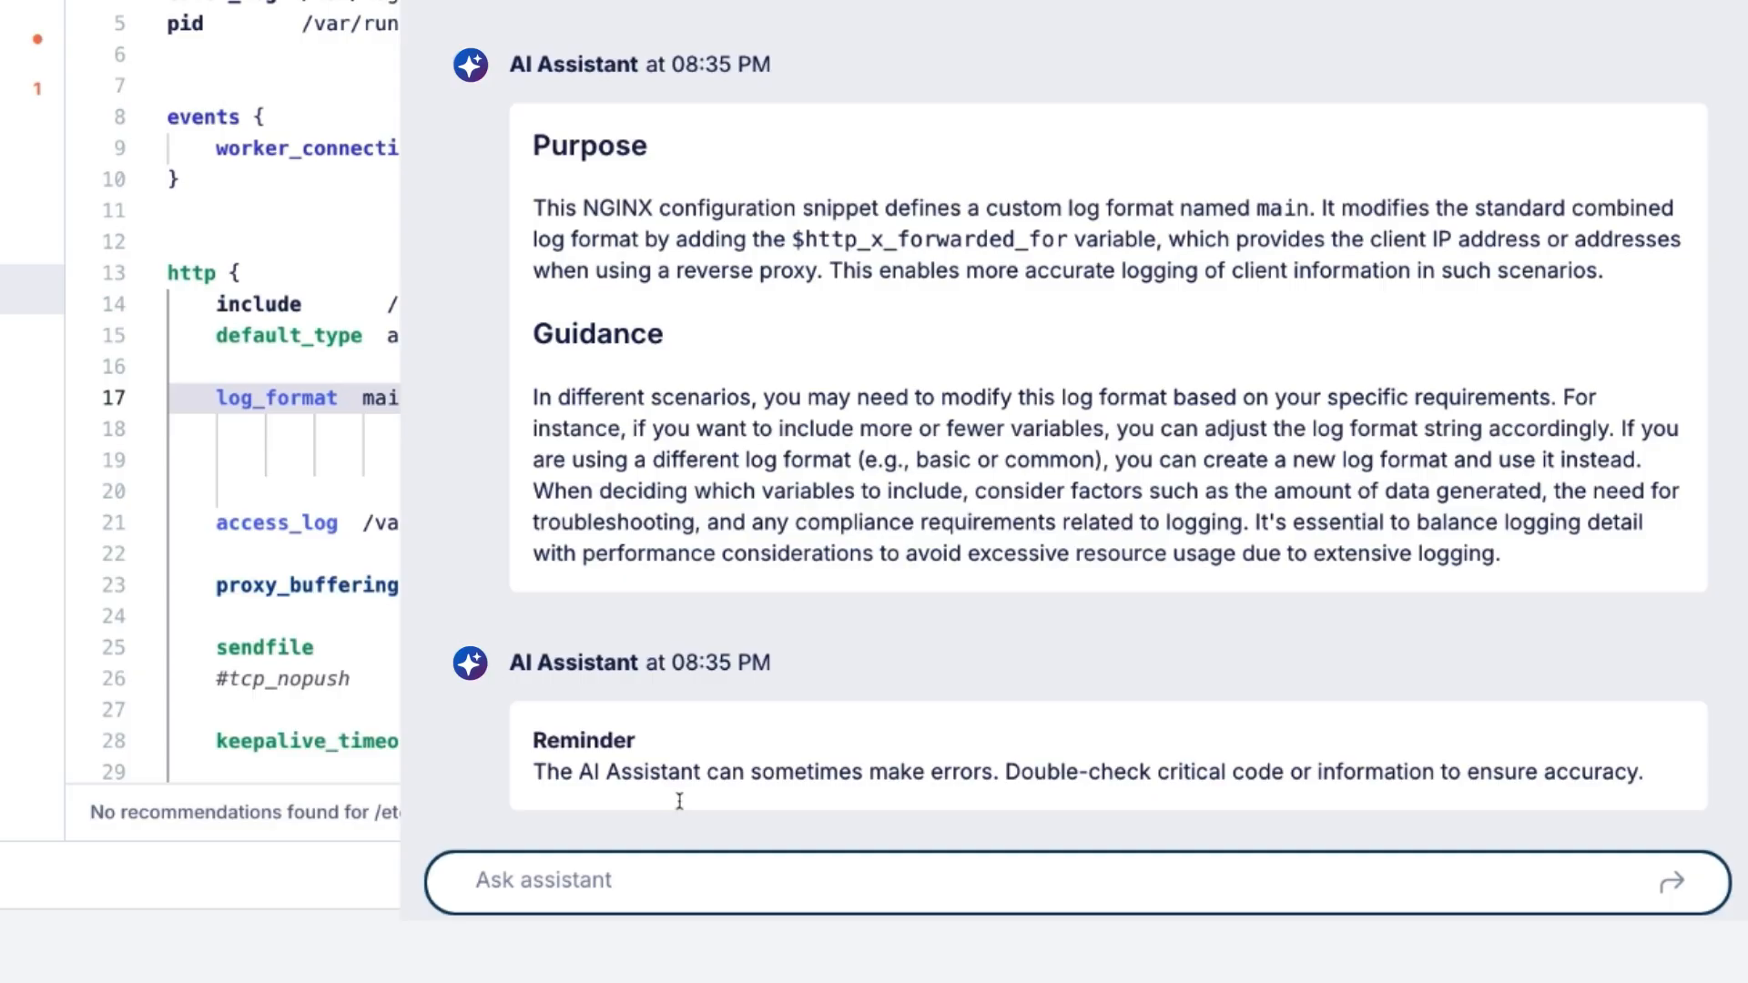
Ask what else can be added in log_format, then request an example.
{"action": "type", "text": "what else can be added"}
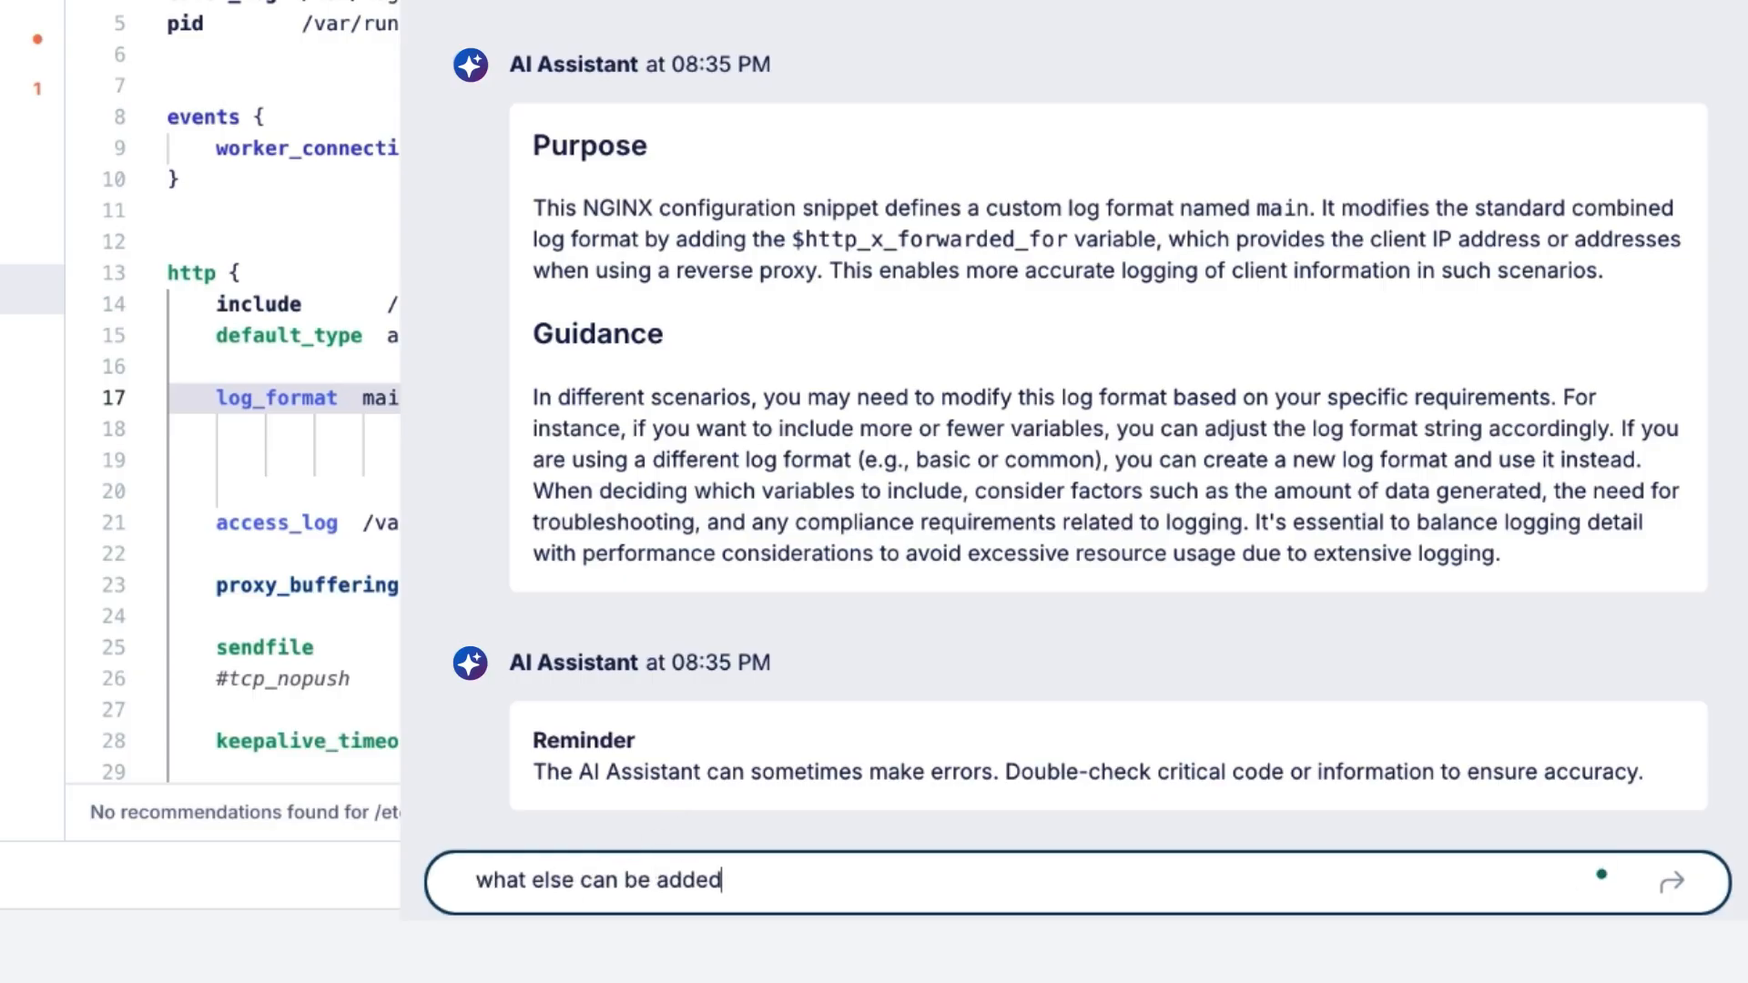
{"action": "type", "text": "in log_forma"}
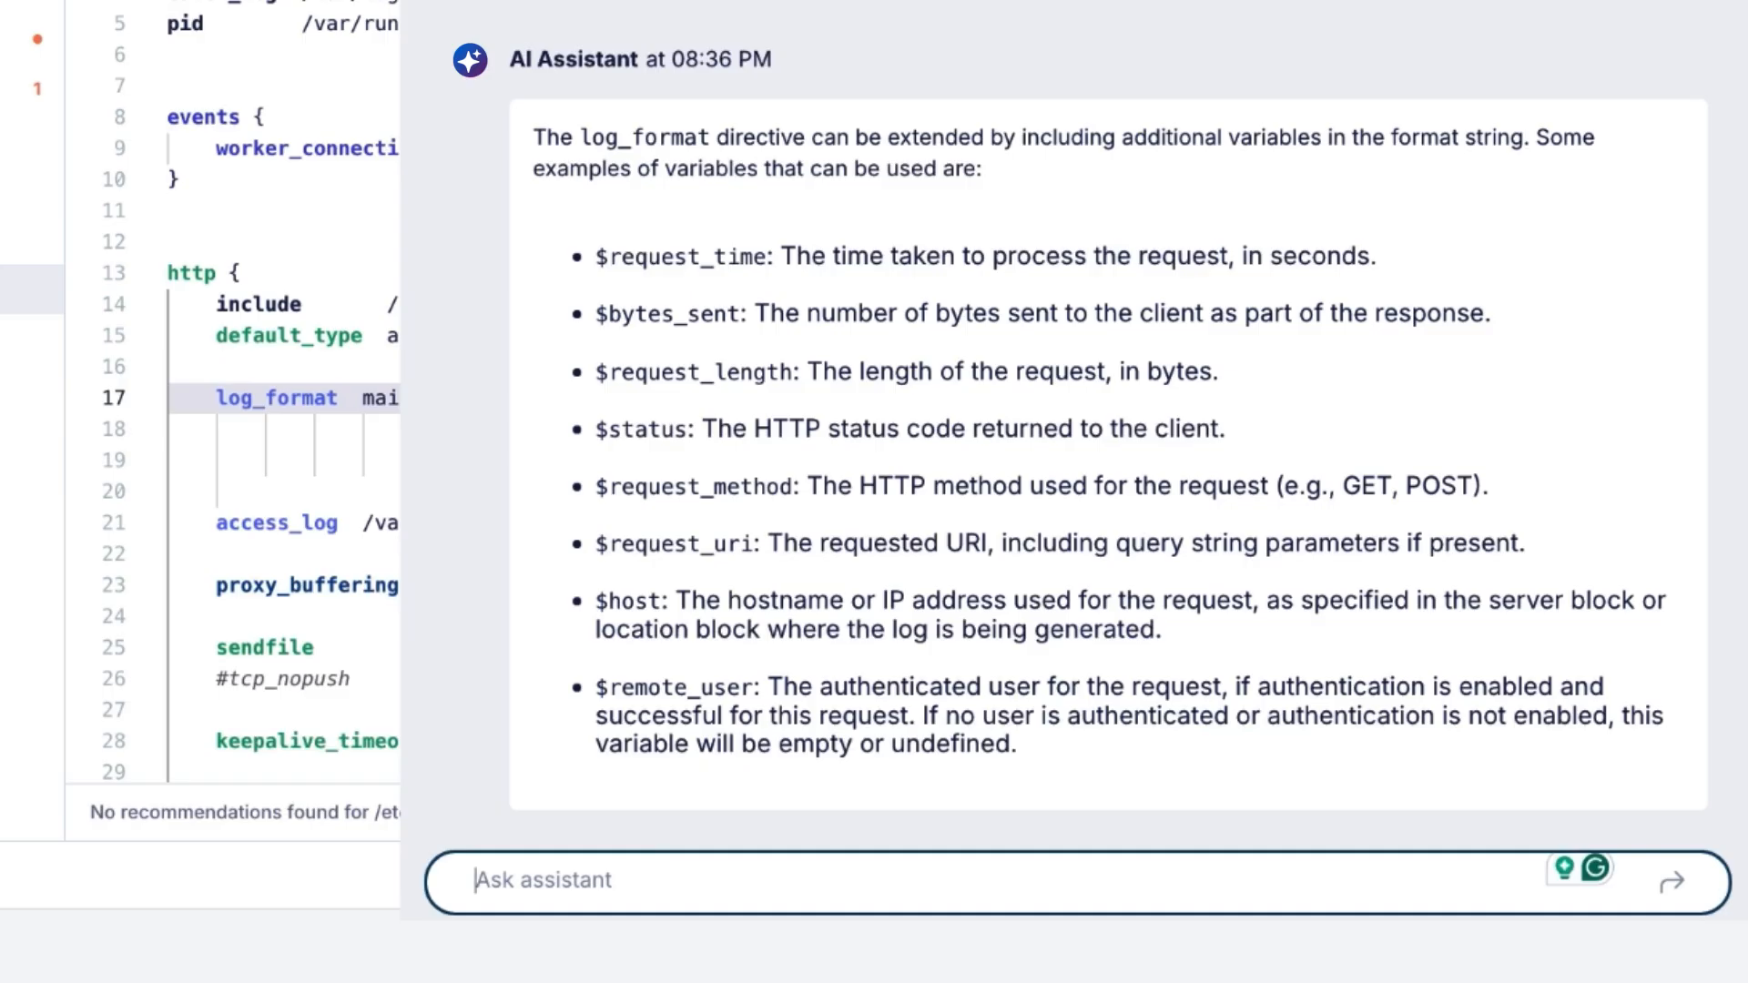
{"action": "type", "text": "show me an example to add"}
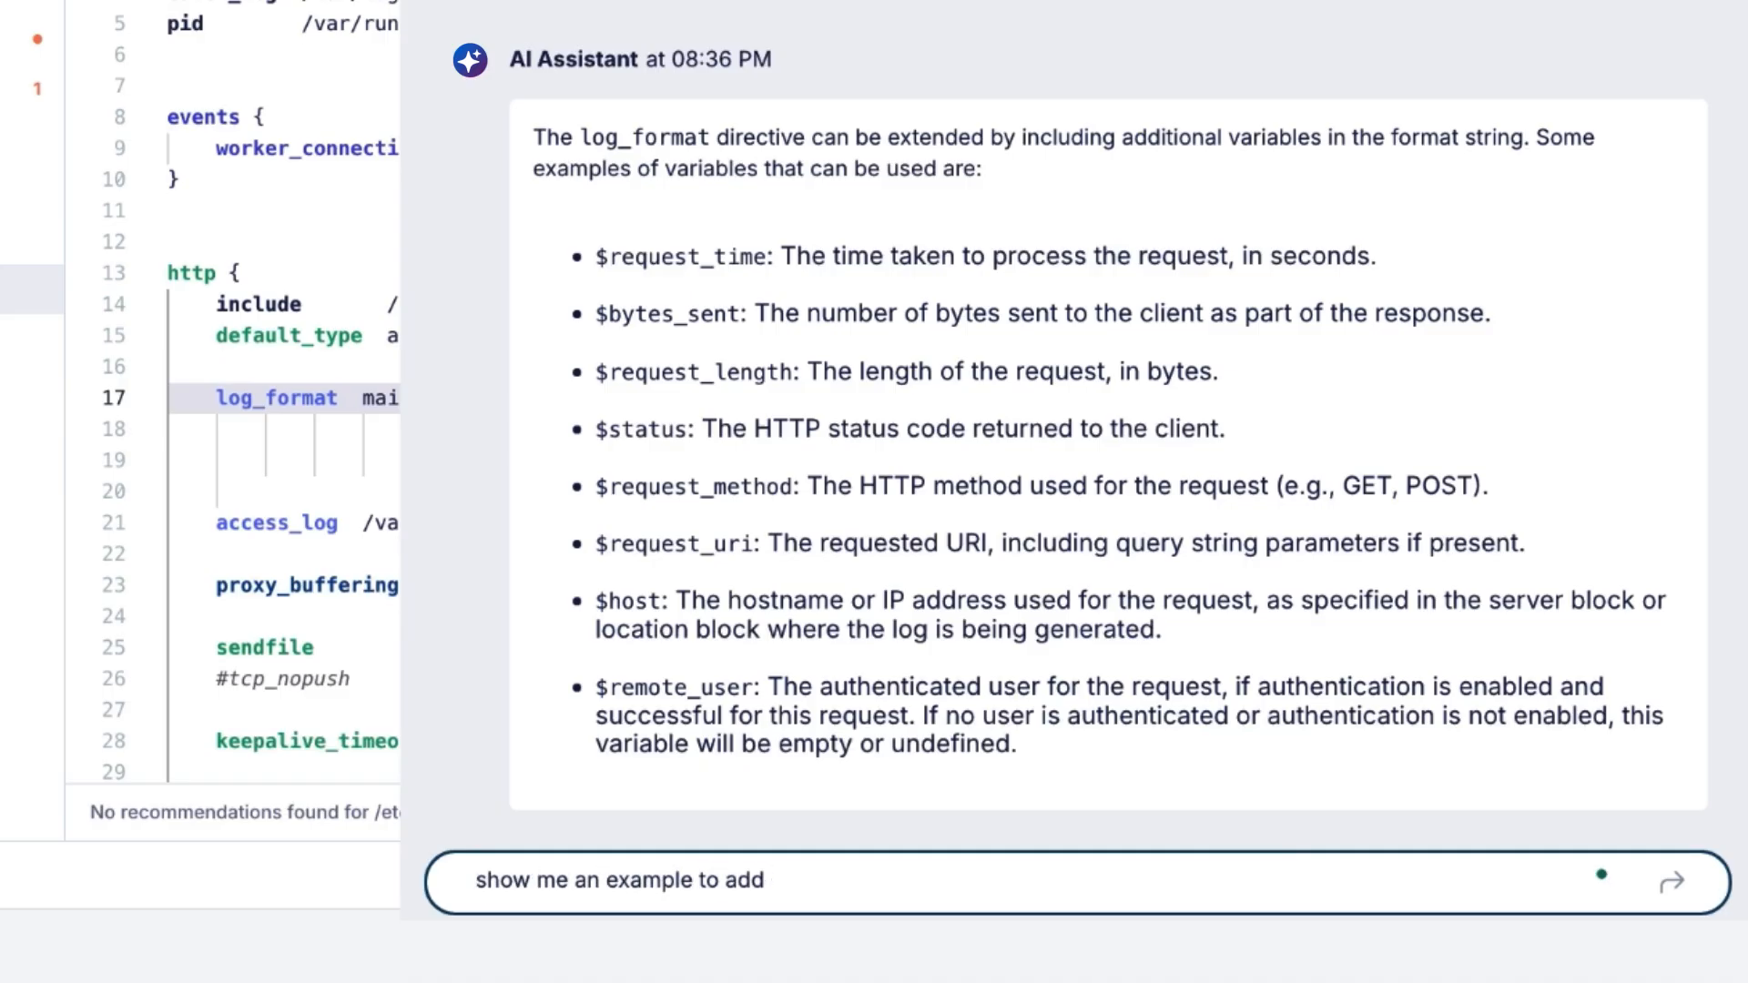
{"action": "double_click", "coordinate": [681, 257]}
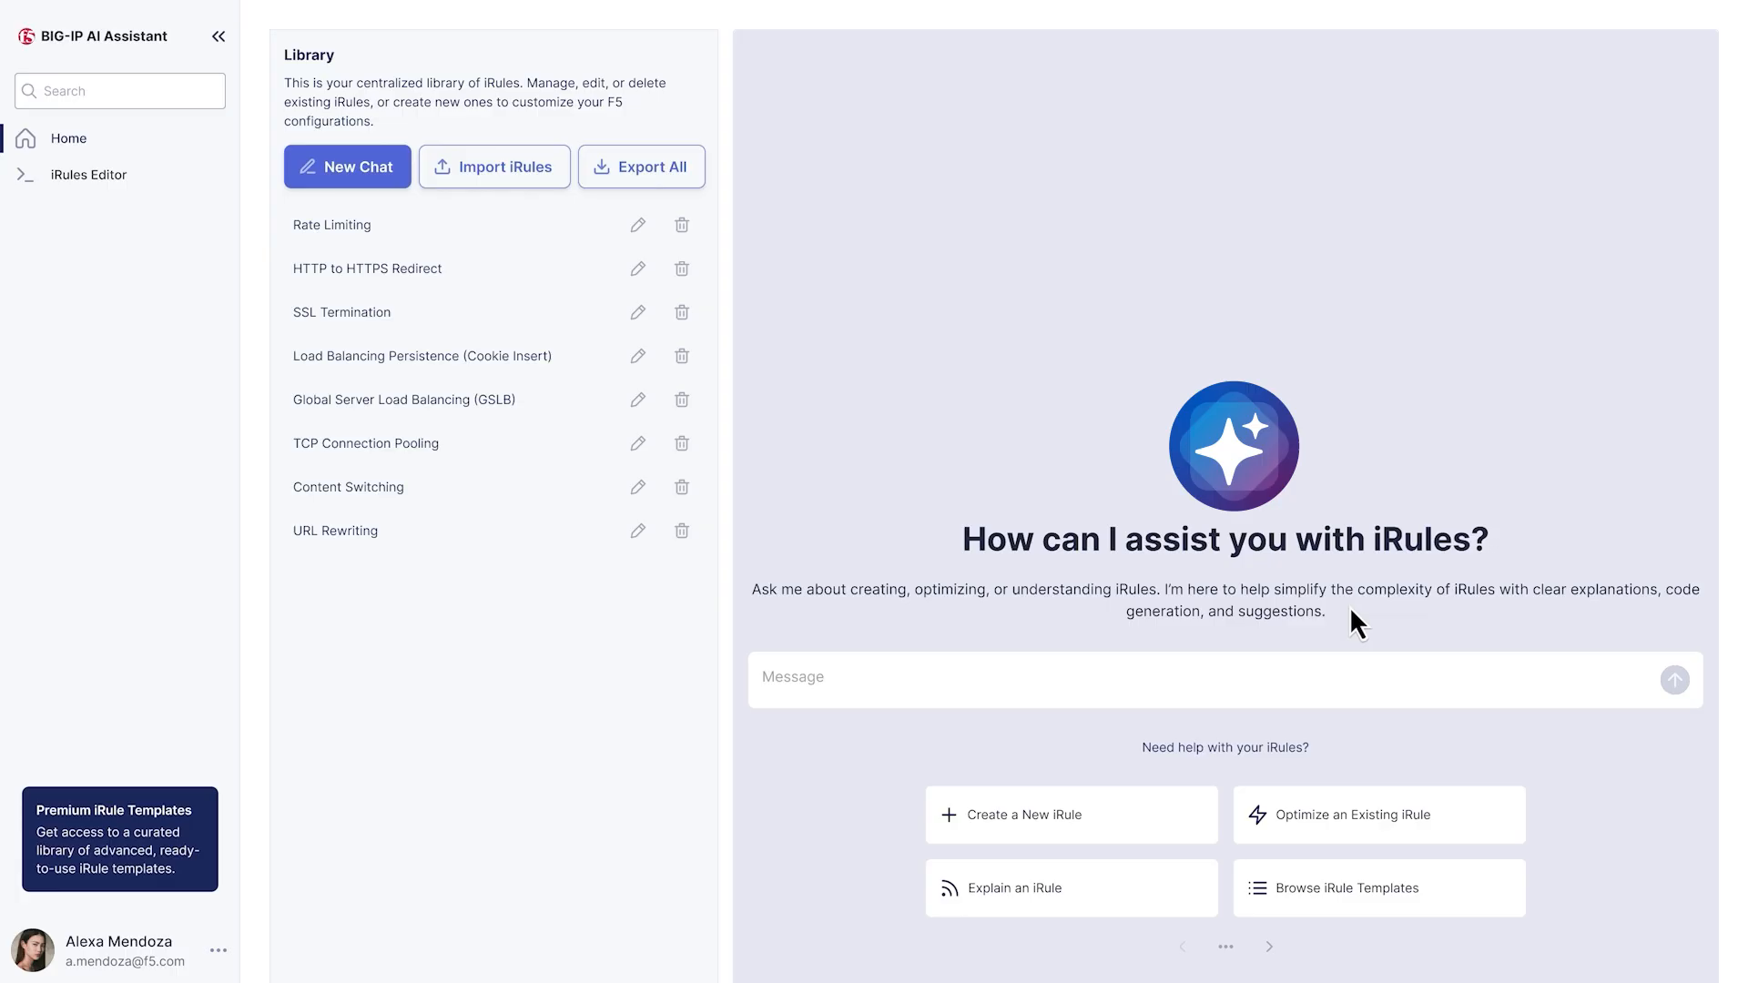
{"action": "mouse_move", "coordinate": [1355, 830]}
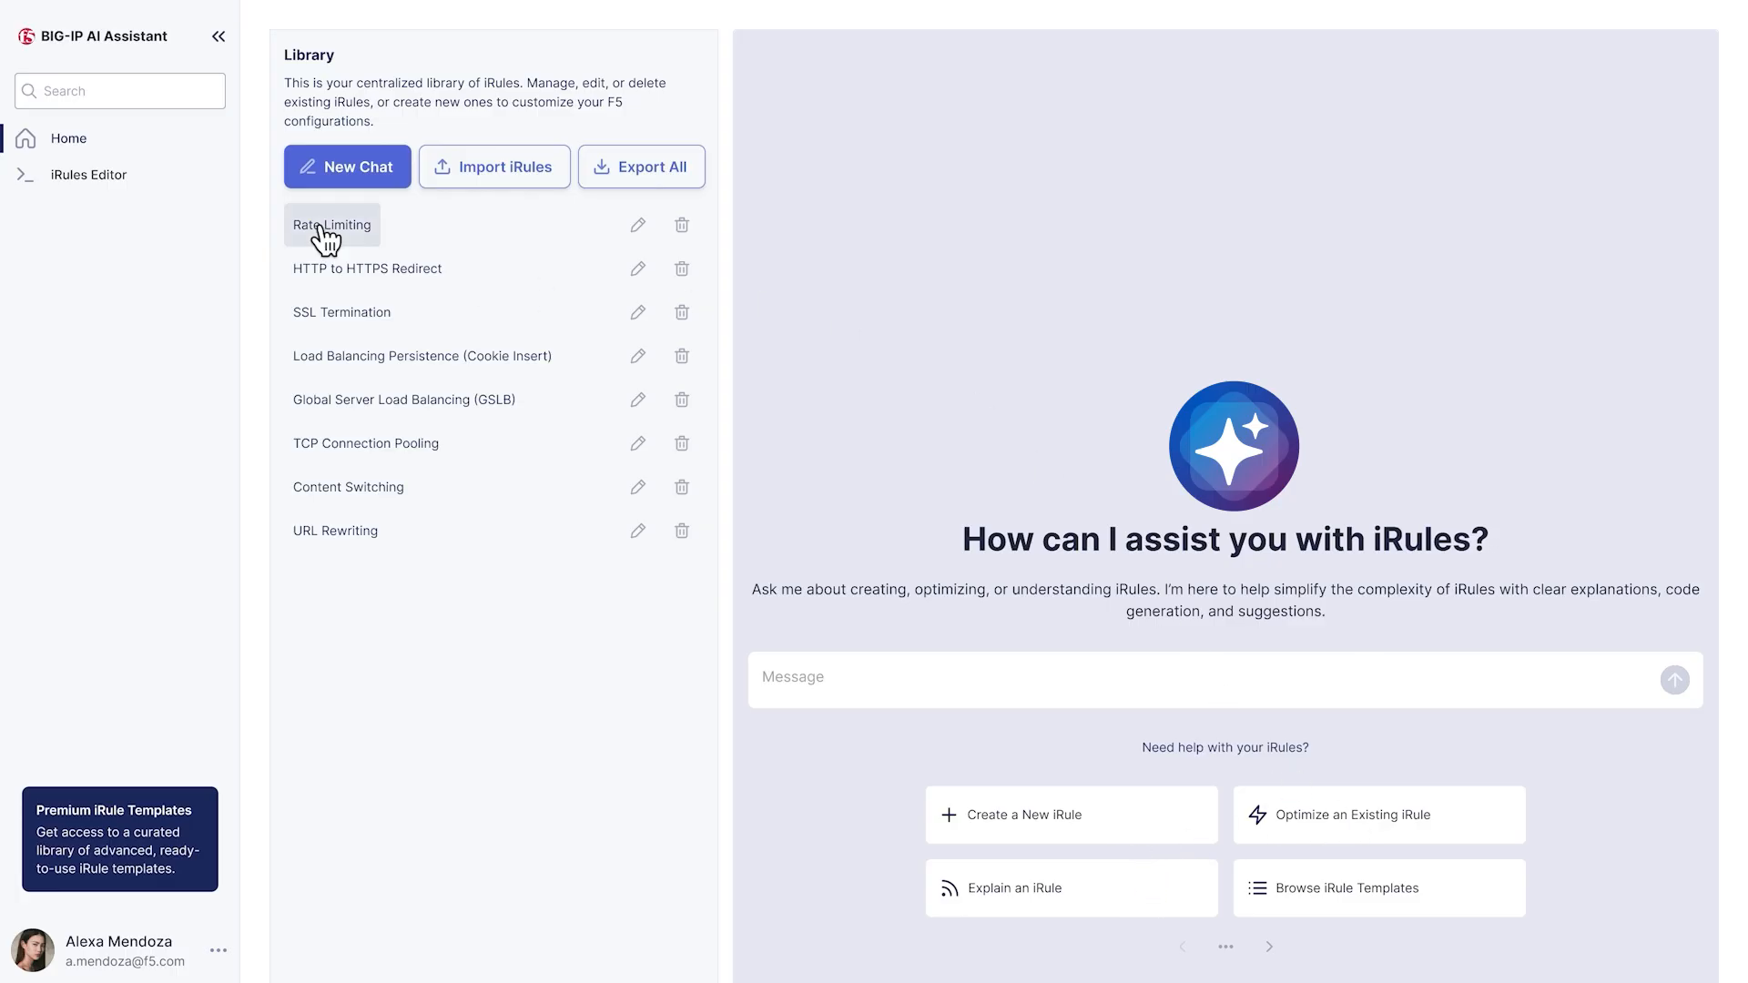
Open the Rate Limiting iRule, ask what its request-limit block does, and accept adding comments.
{"action": "left_click", "coordinate": [332, 224]}
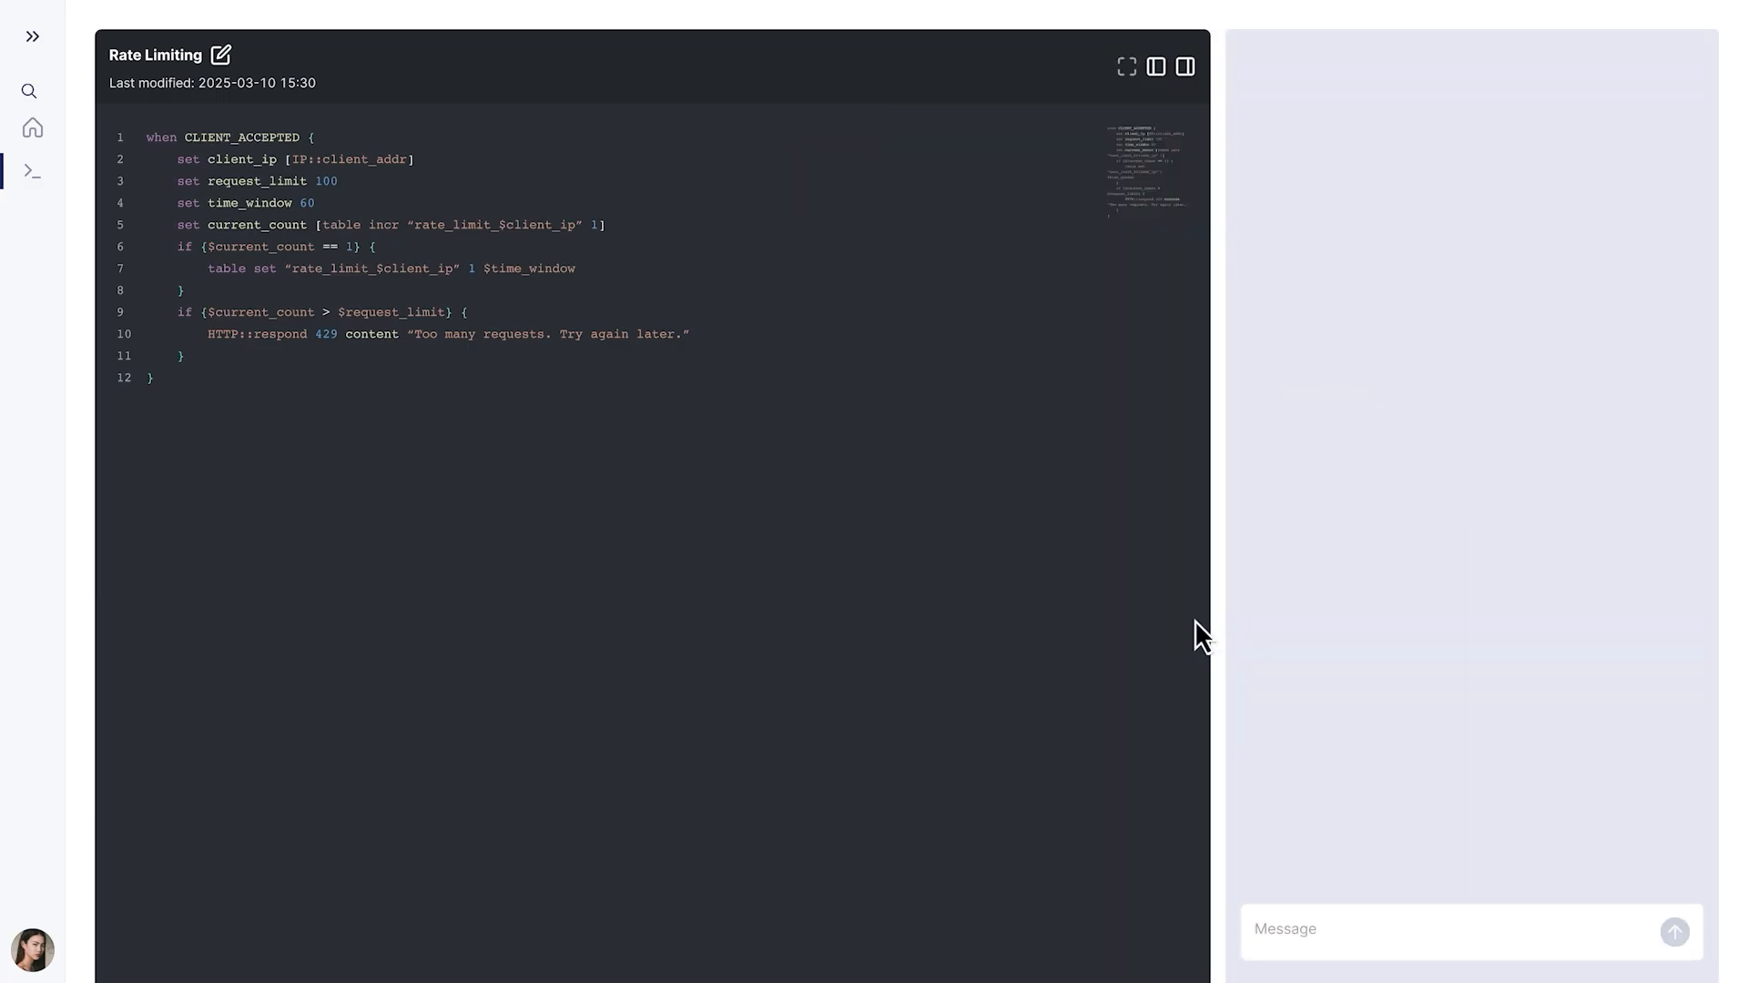
{"action": "type", "text": "Can you explain what this block of code does?"}
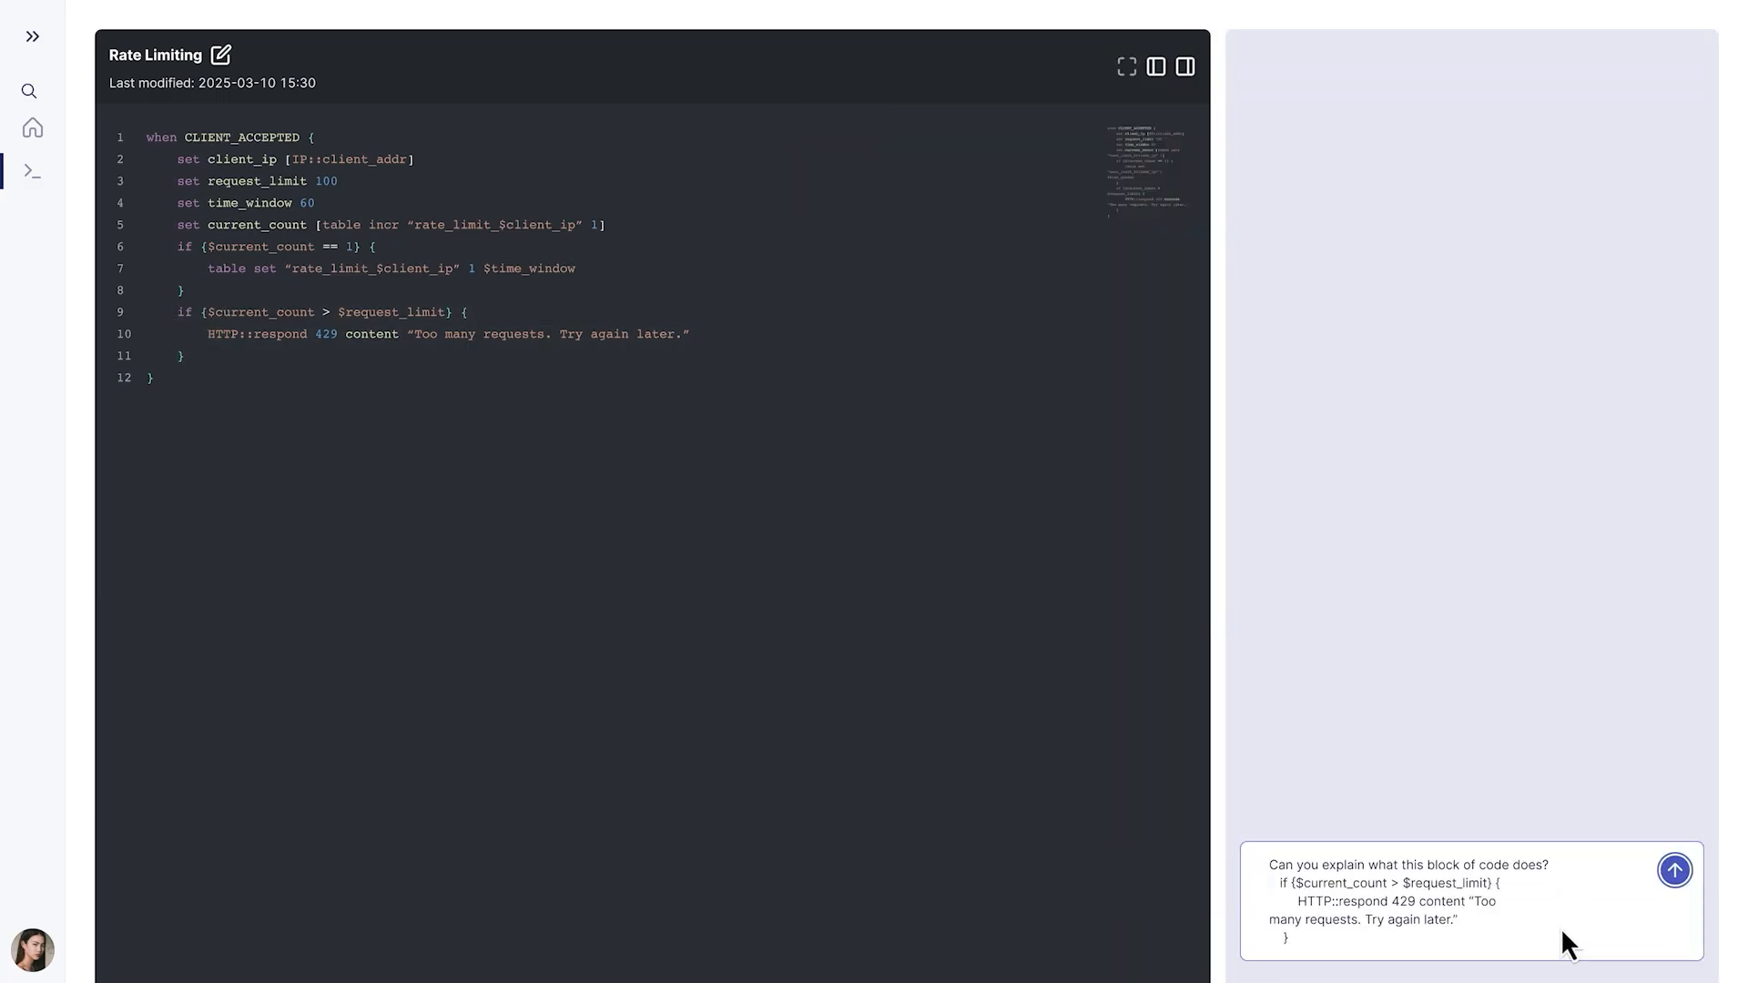
{"action": "left_click", "coordinate": [1674, 871]}
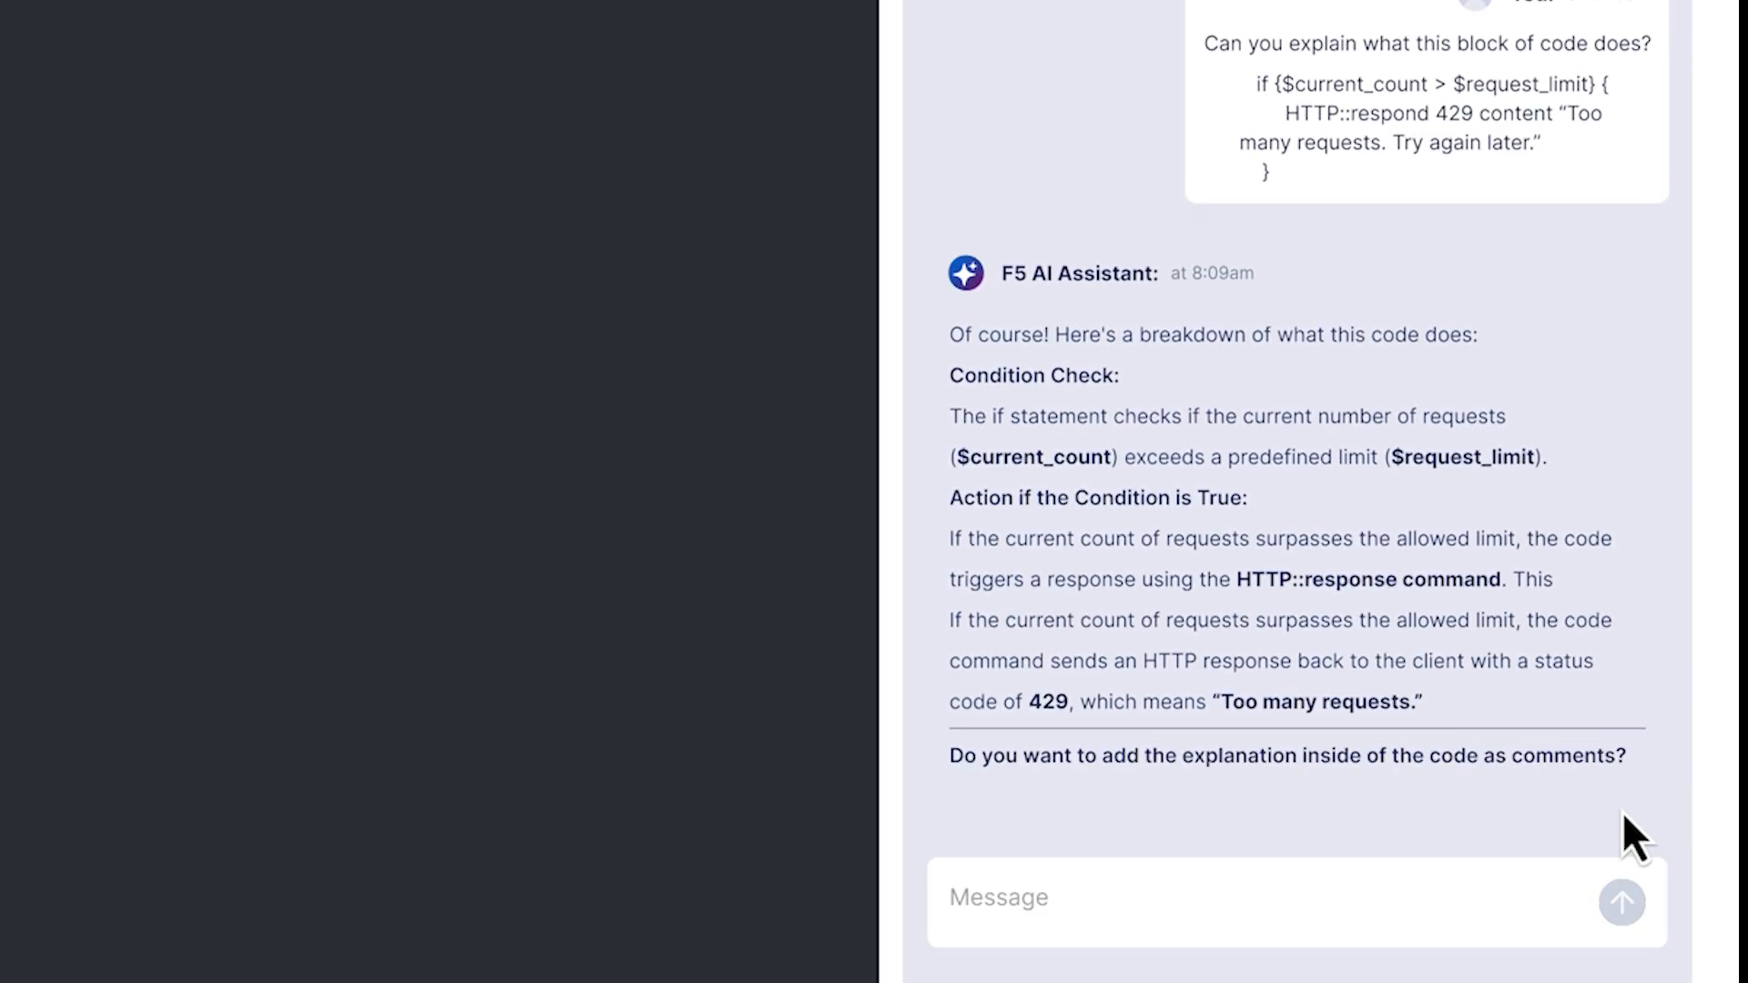
{"action": "type", "text": "Yes"}
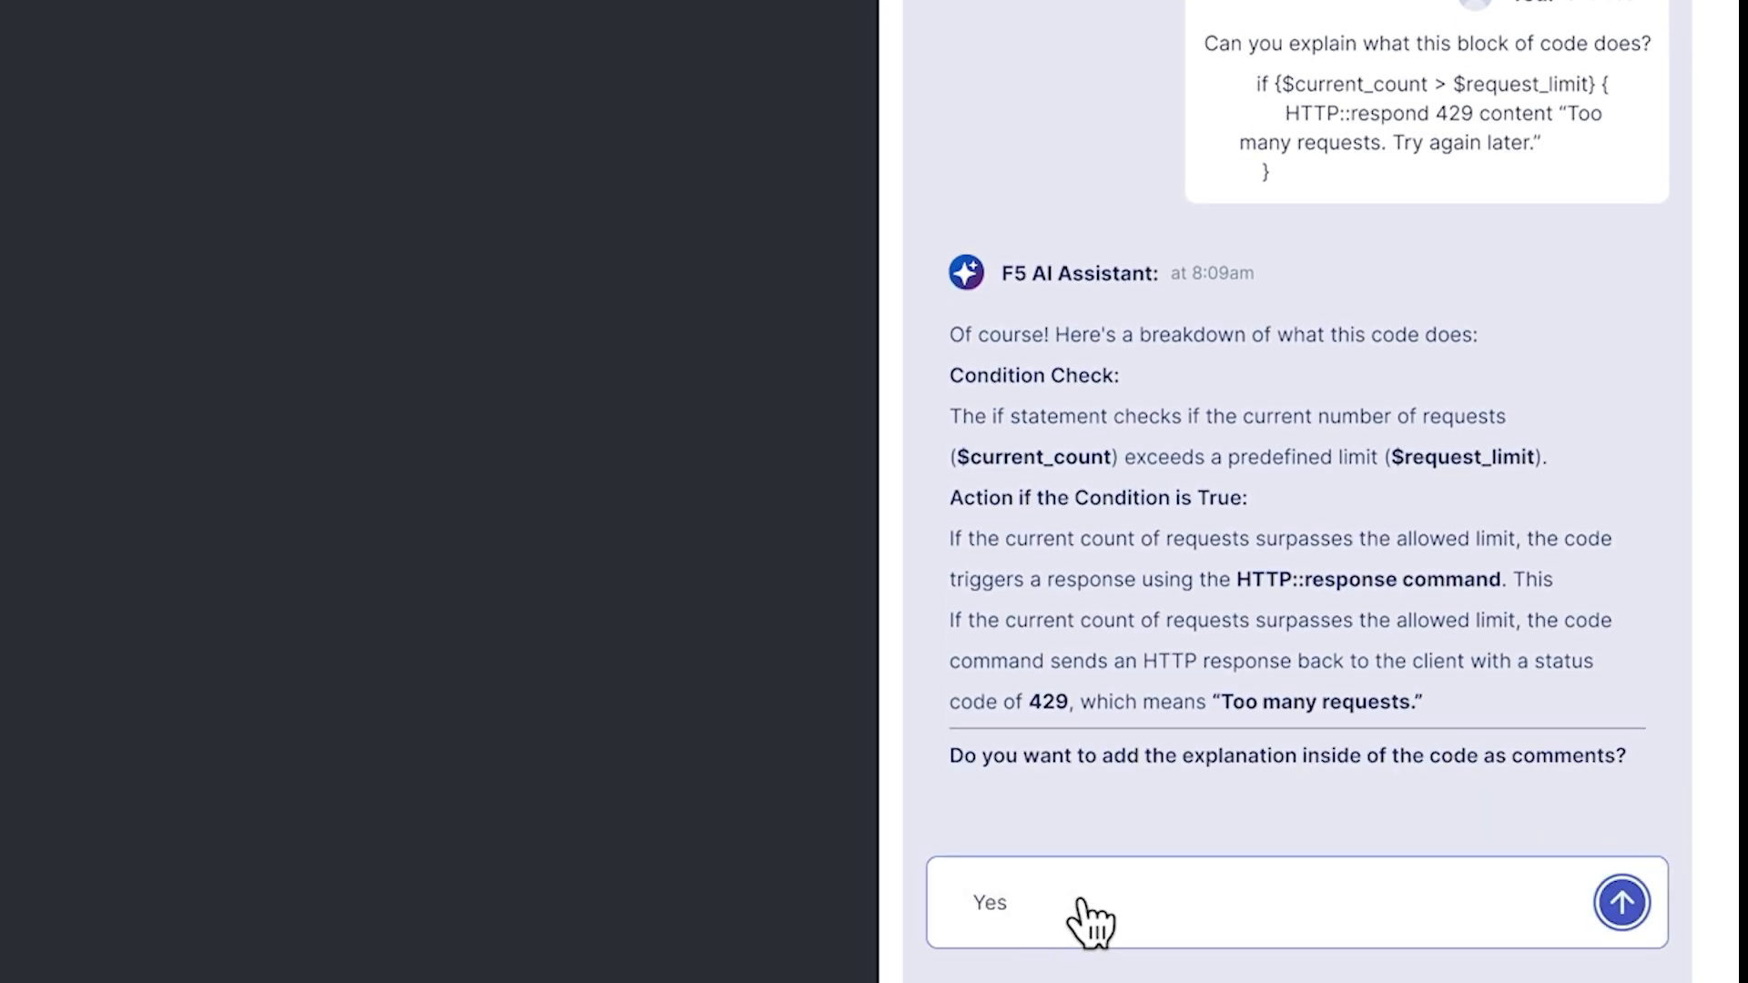
{"action": "left_click", "coordinate": [1621, 904]}
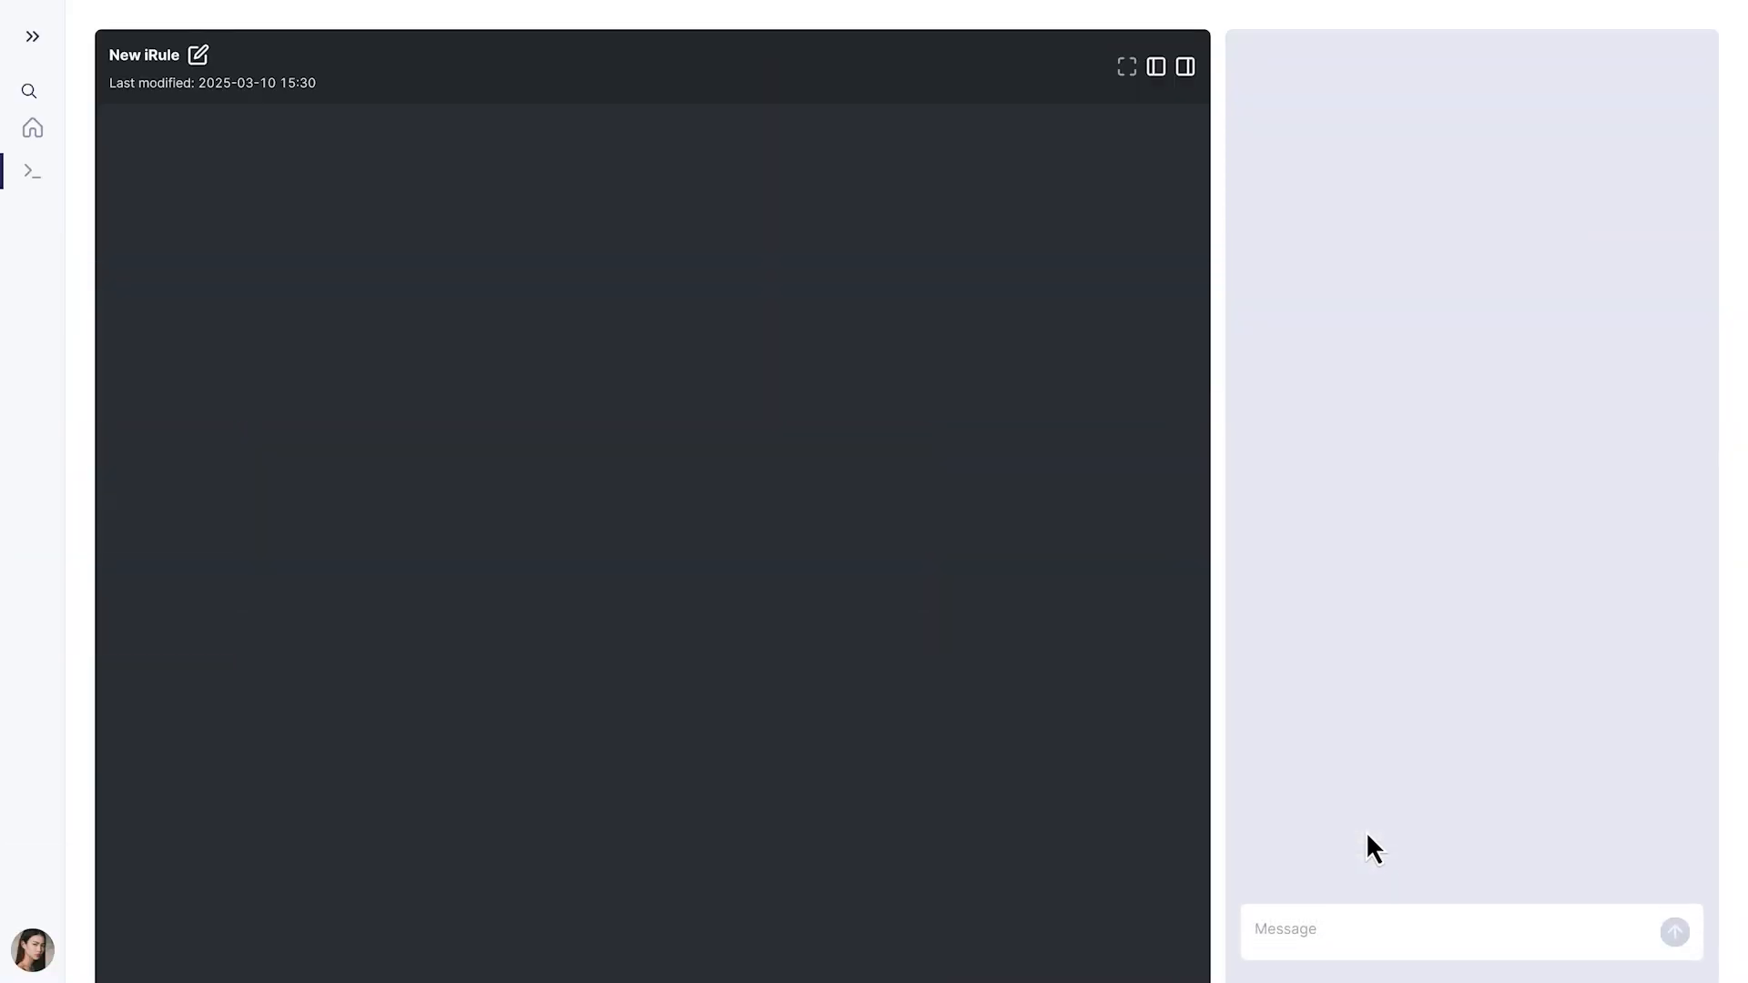
Request an iRule that allows traffic only from admin subnets.
{"action": "type", "text": "Generate an iRule that allows traffic fron"}
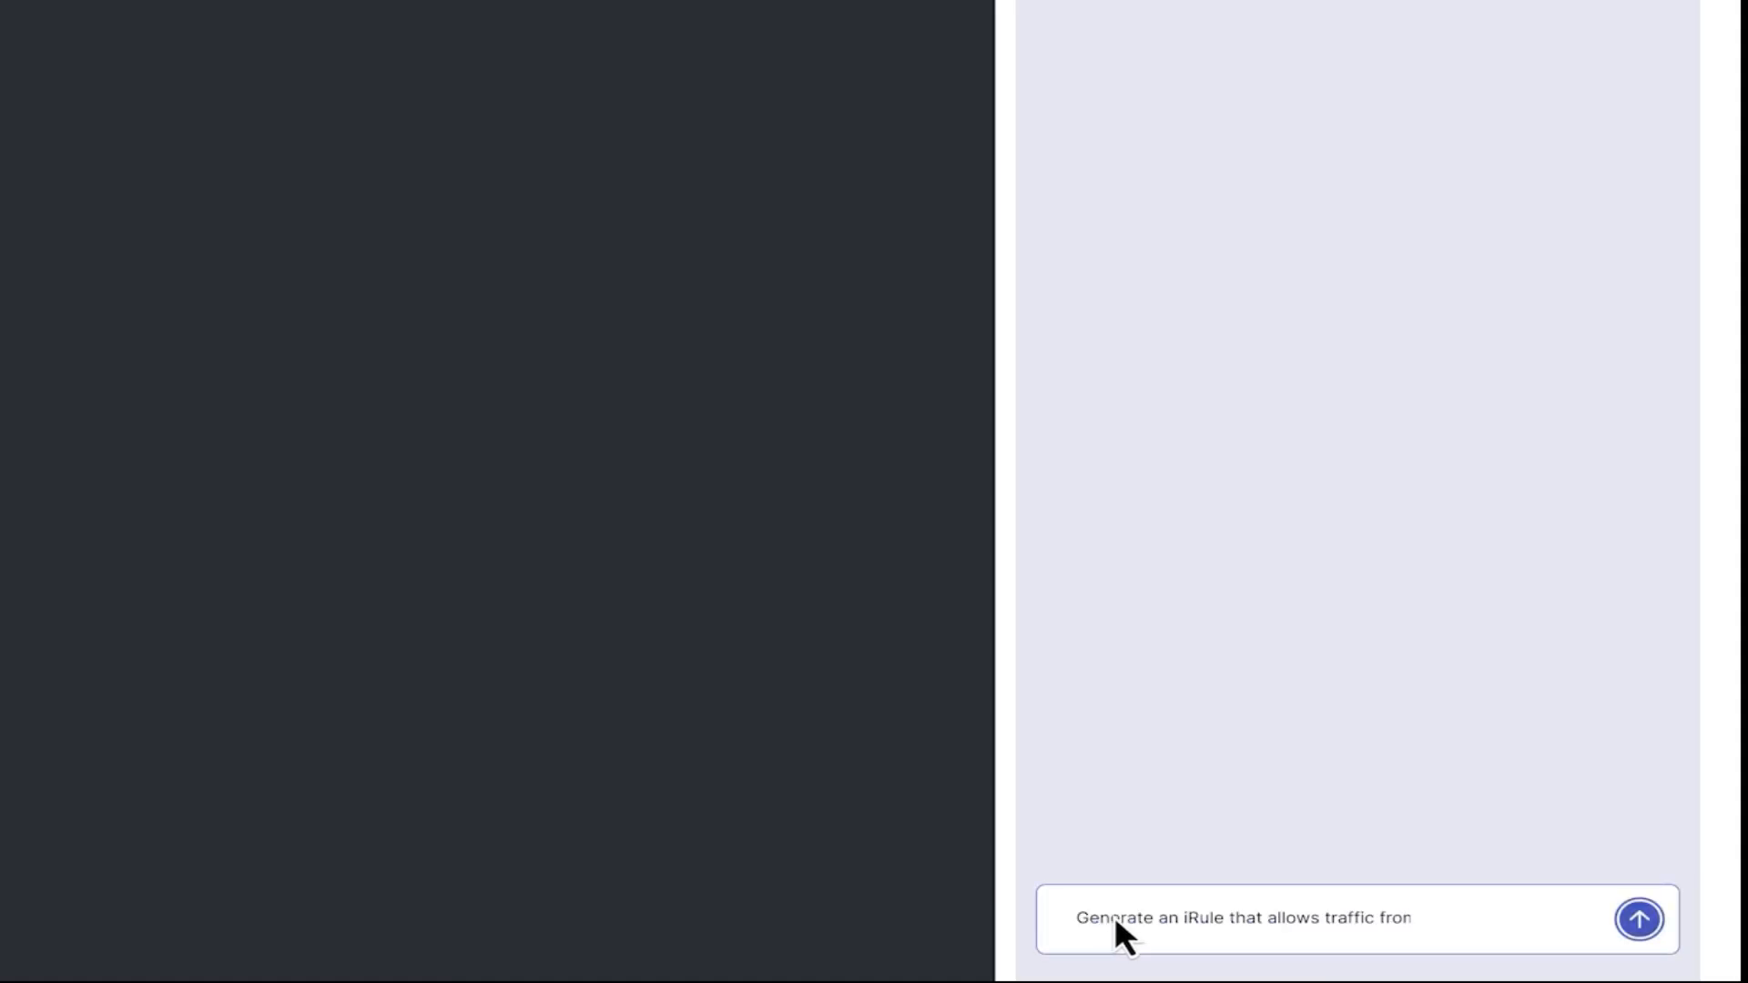
{"action": "left_click", "coordinate": [1638, 920]}
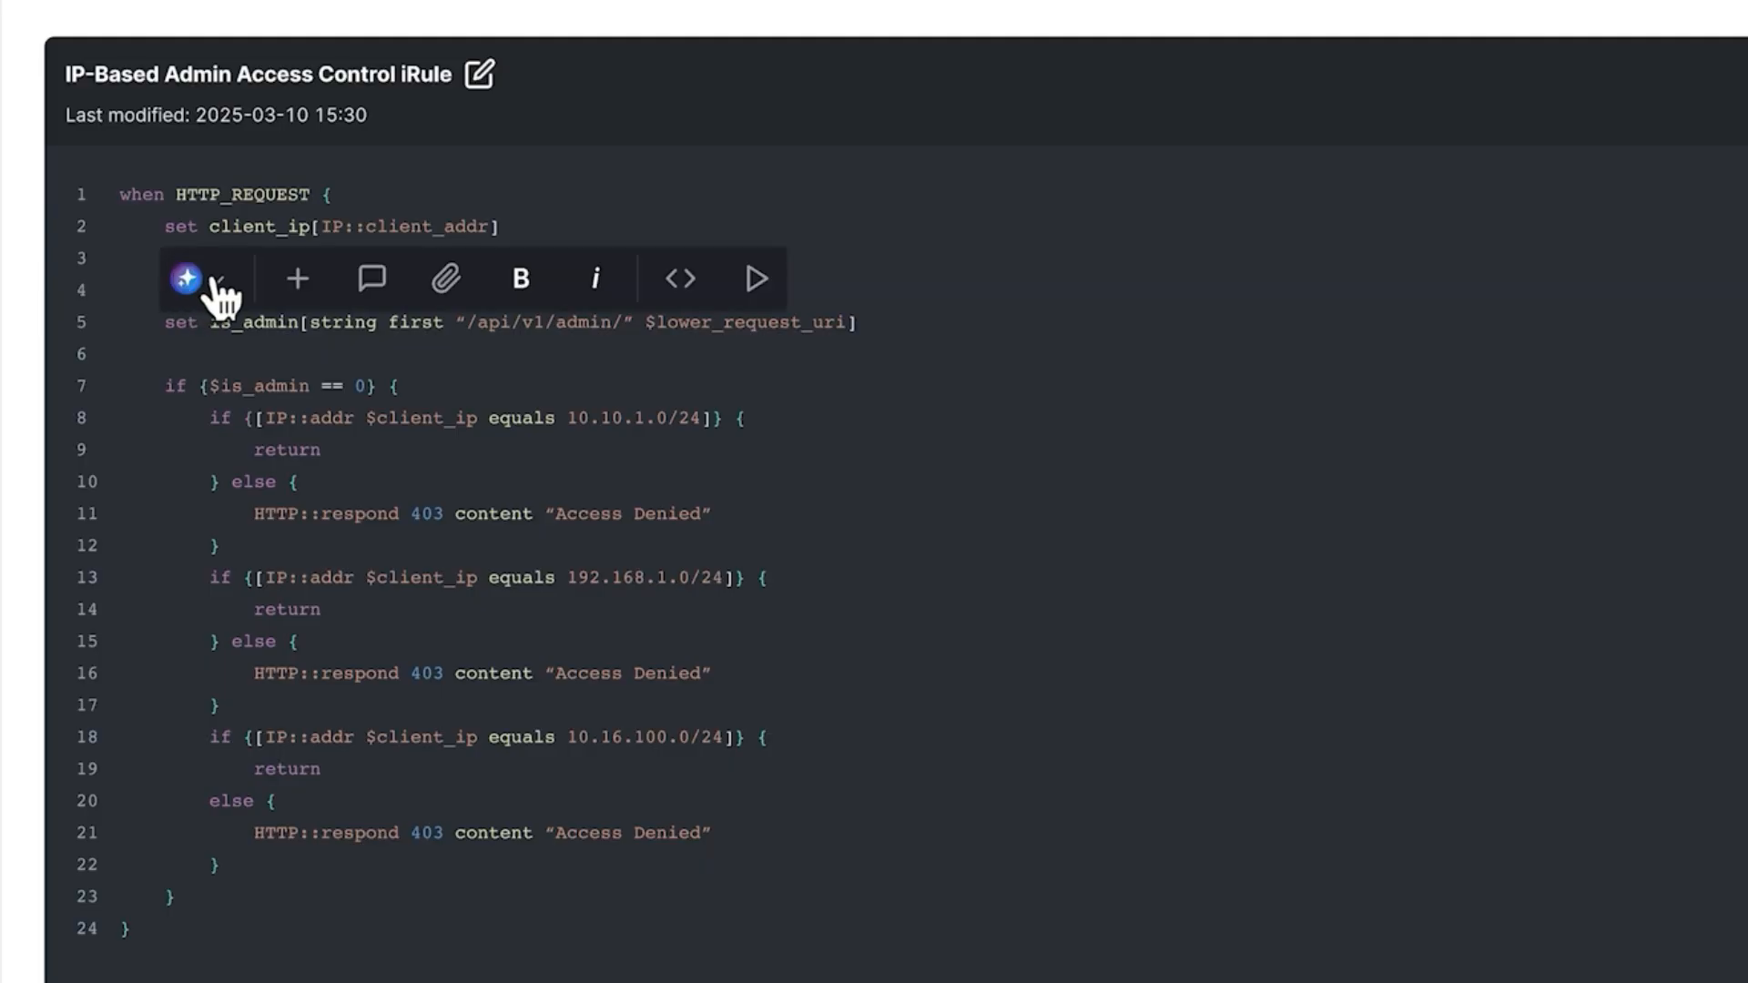
Run Optimize iRule on the IP-Based Admin Access Control iRule.
{"action": "left_click", "coordinate": [198, 279]}
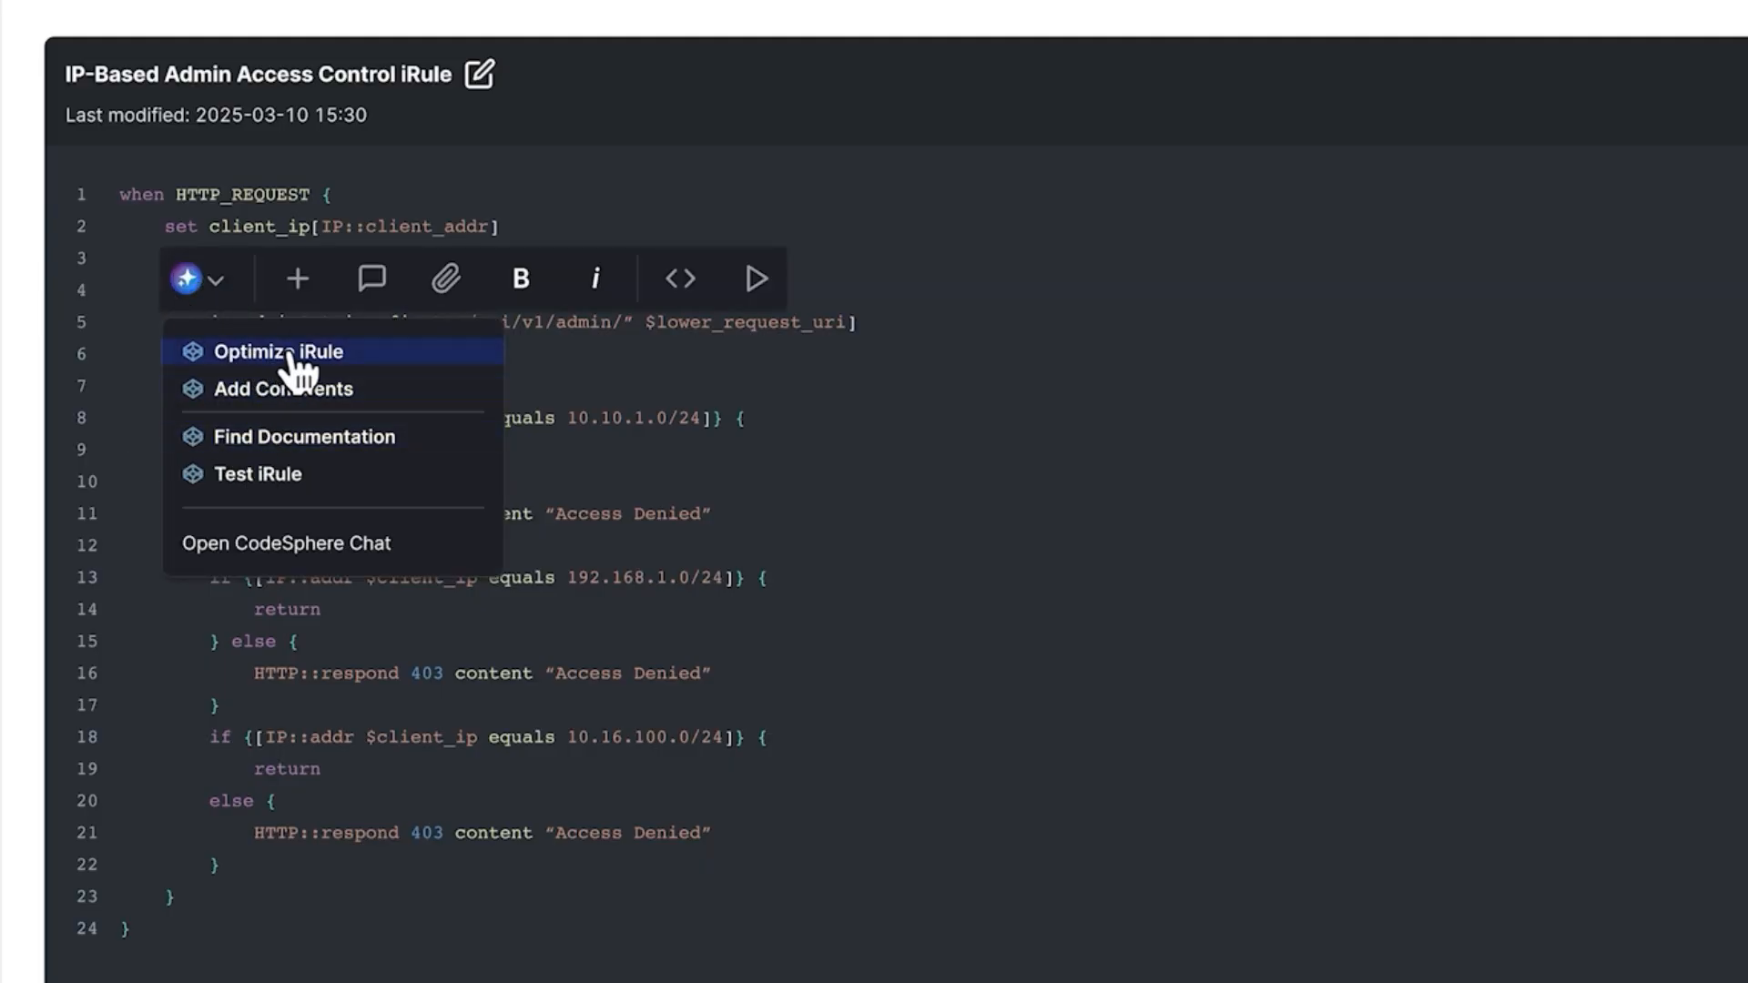
{"action": "left_click", "coordinate": [278, 352]}
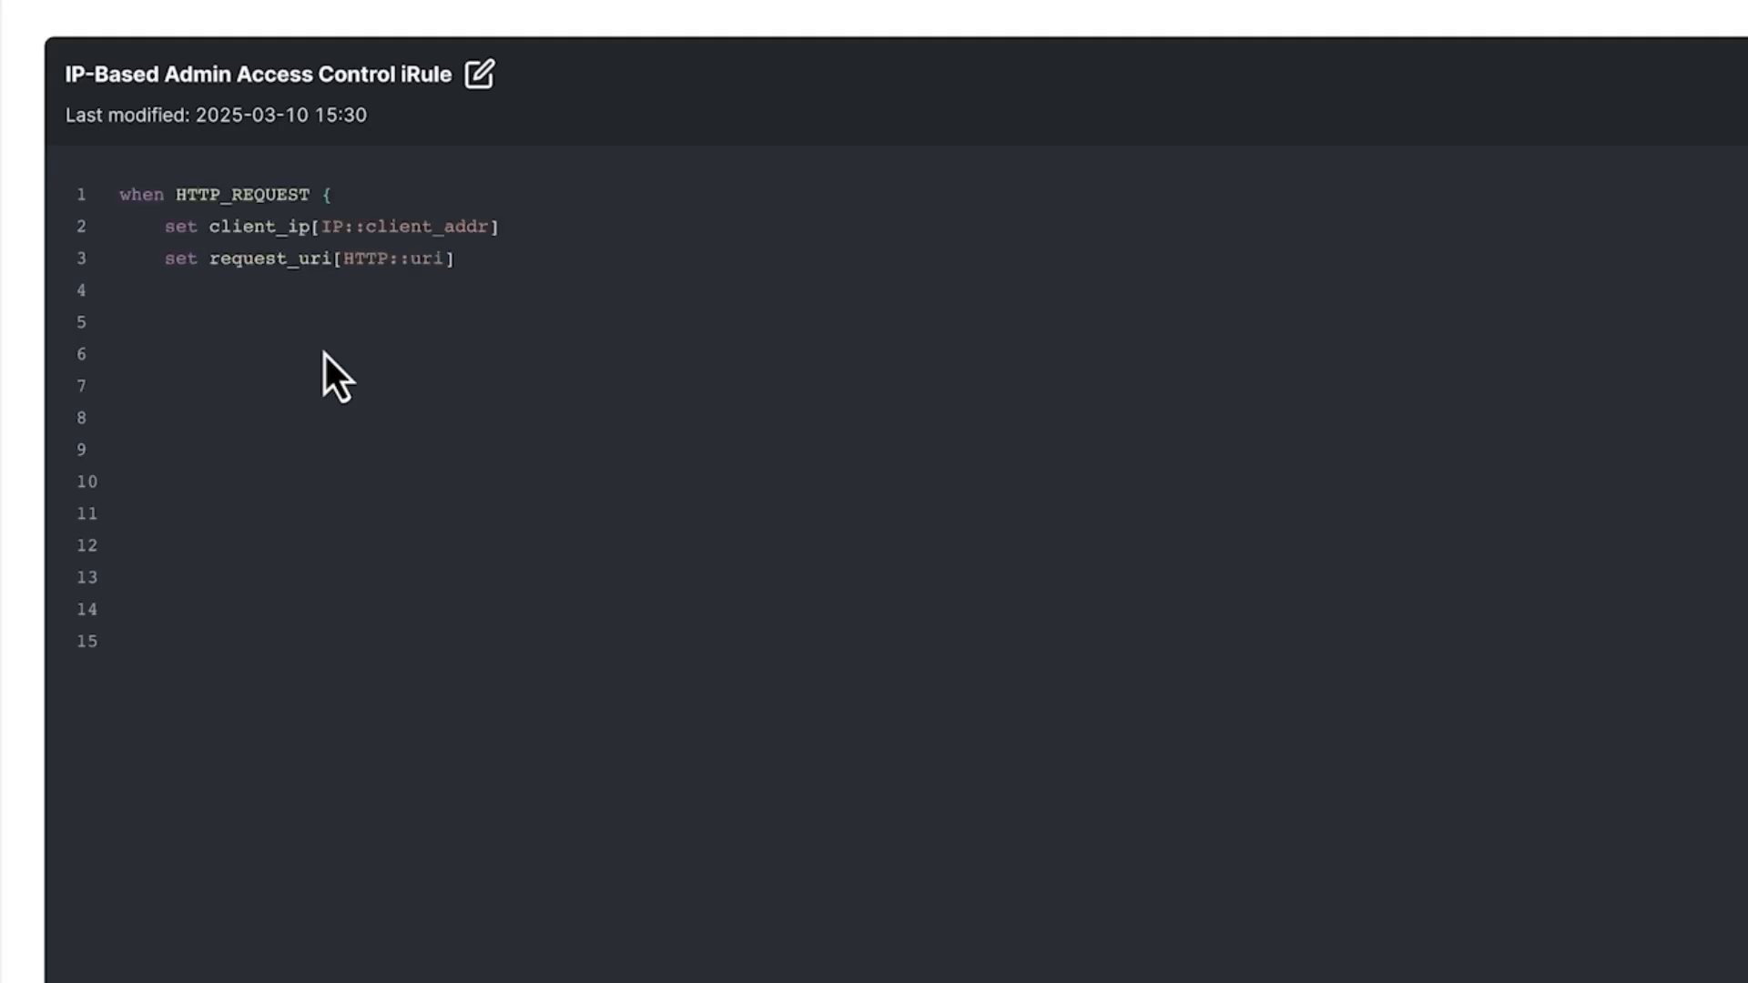